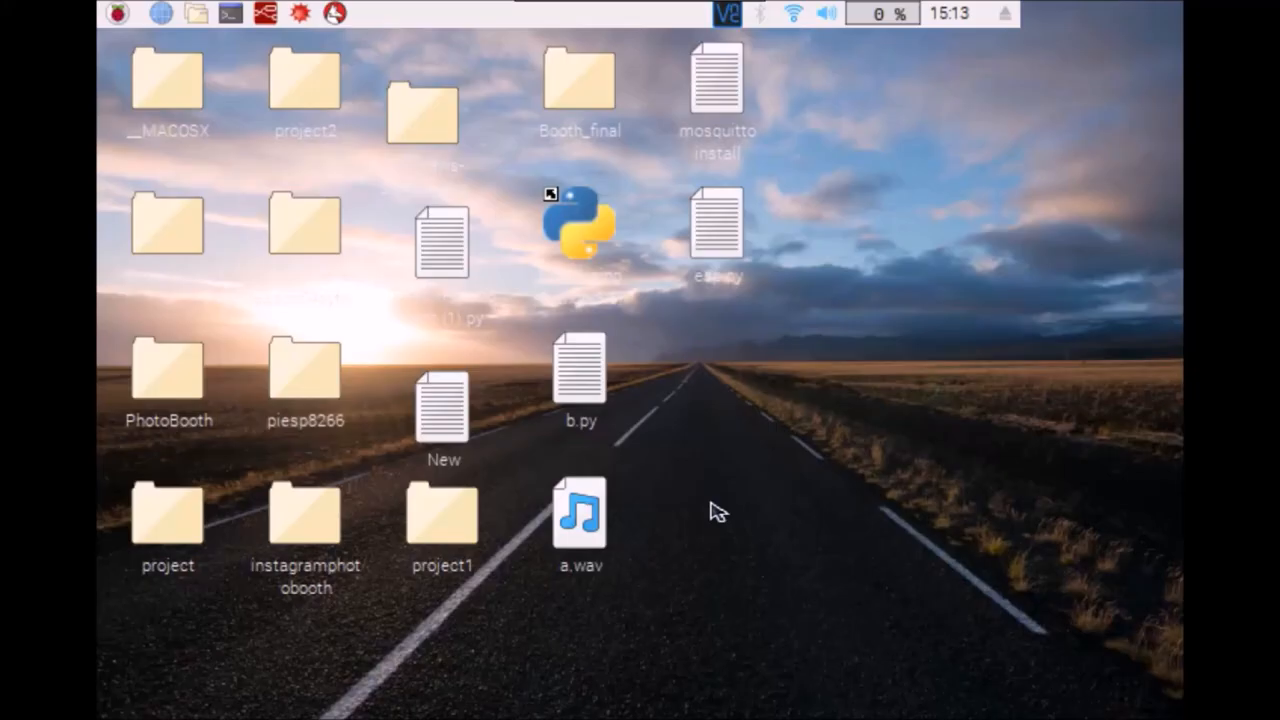
pyautogui.moveTo(744, 560)
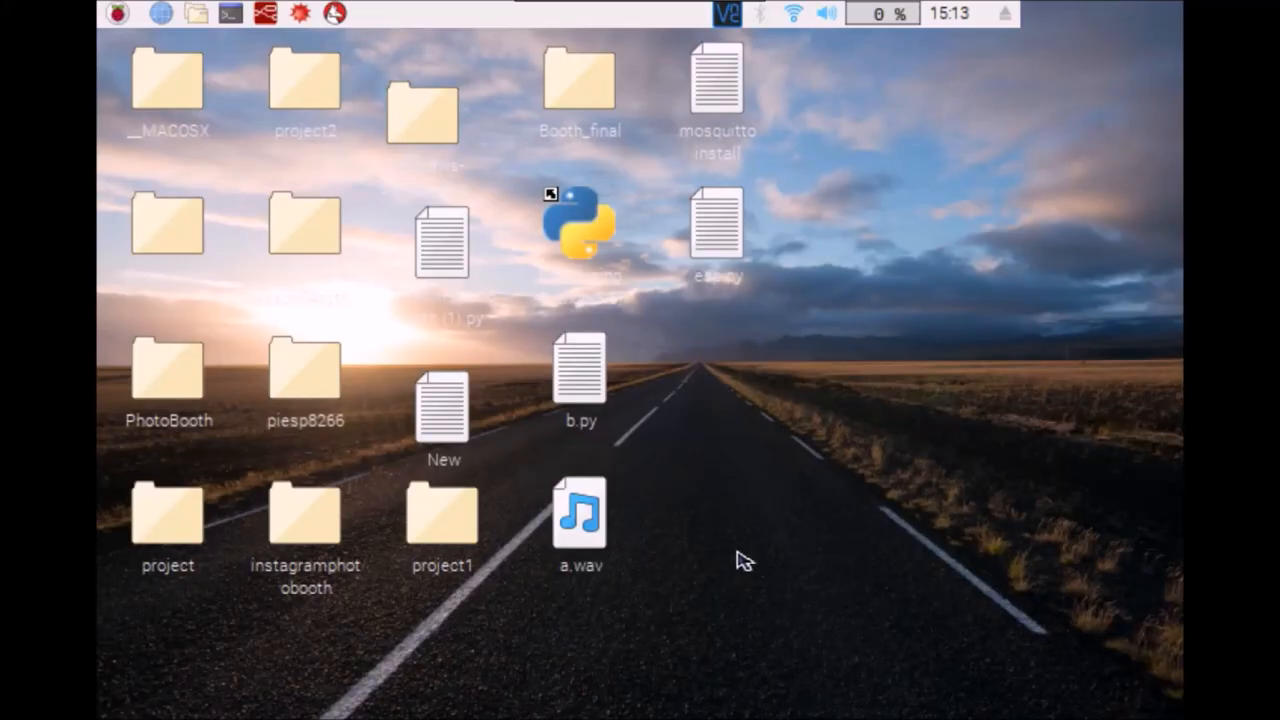
# Step: Open the Booth_final folder from the desktop in the file manager
pyautogui.click(580, 84)
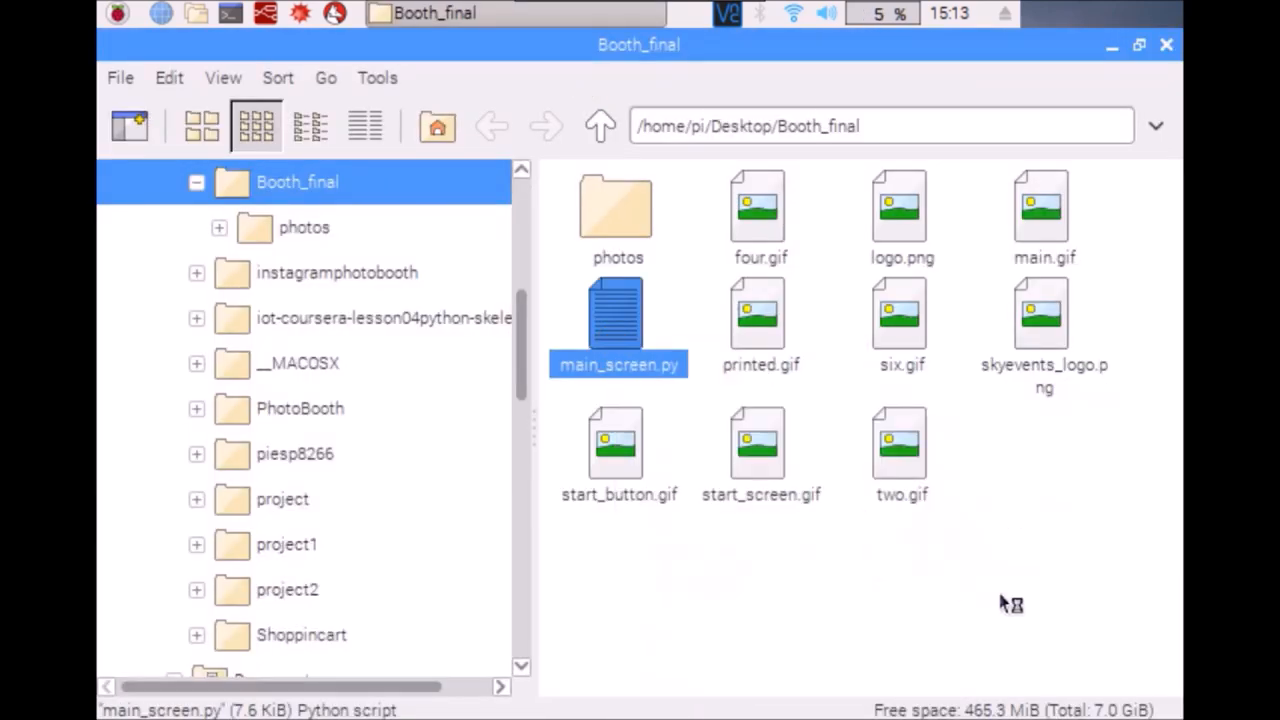
# Step: Open main_screen.py from Booth_final in the Python IDLE editor and view its imports
pyautogui.doubleClick(618, 312)
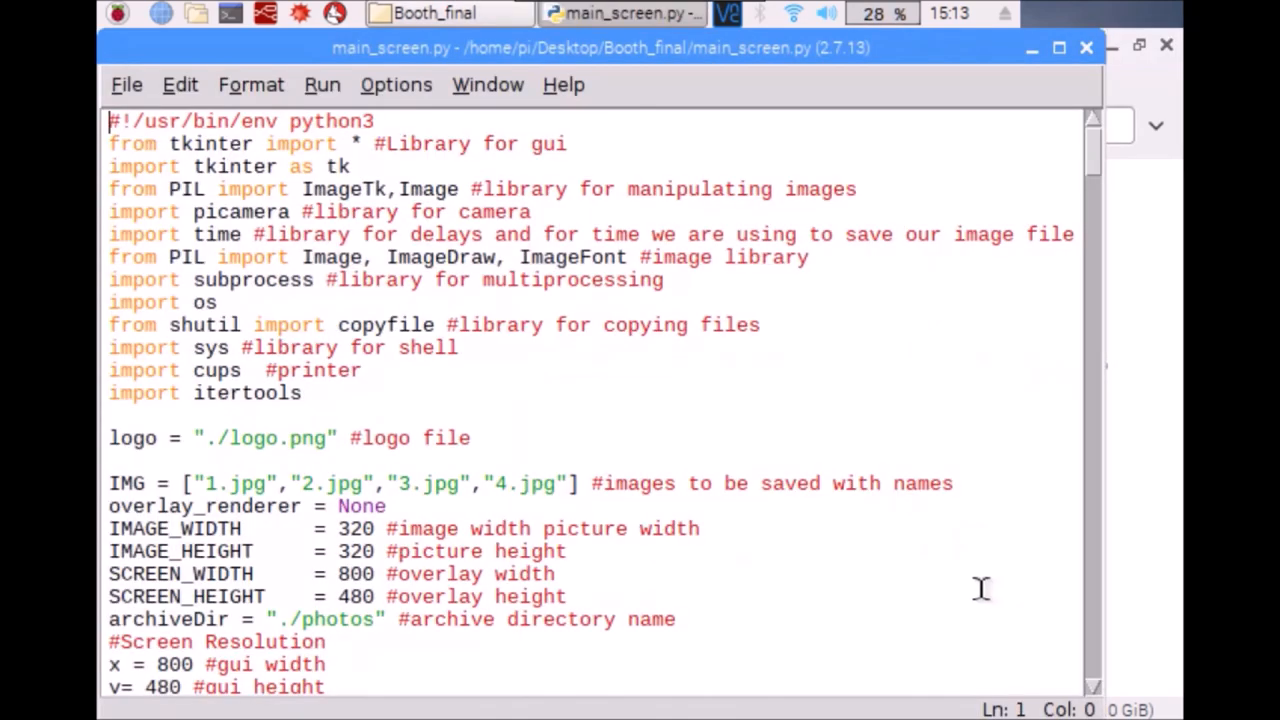
pyautogui.moveTo(684, 400)
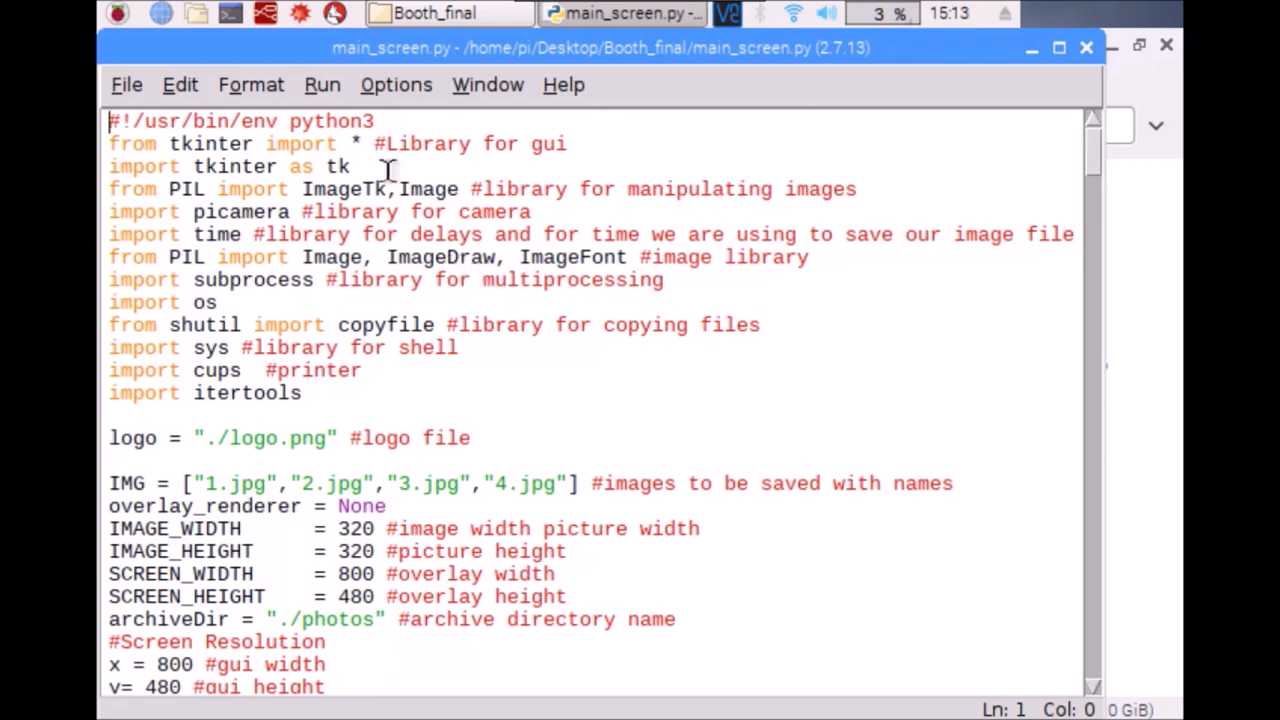
pyautogui.moveTo(600, 138)
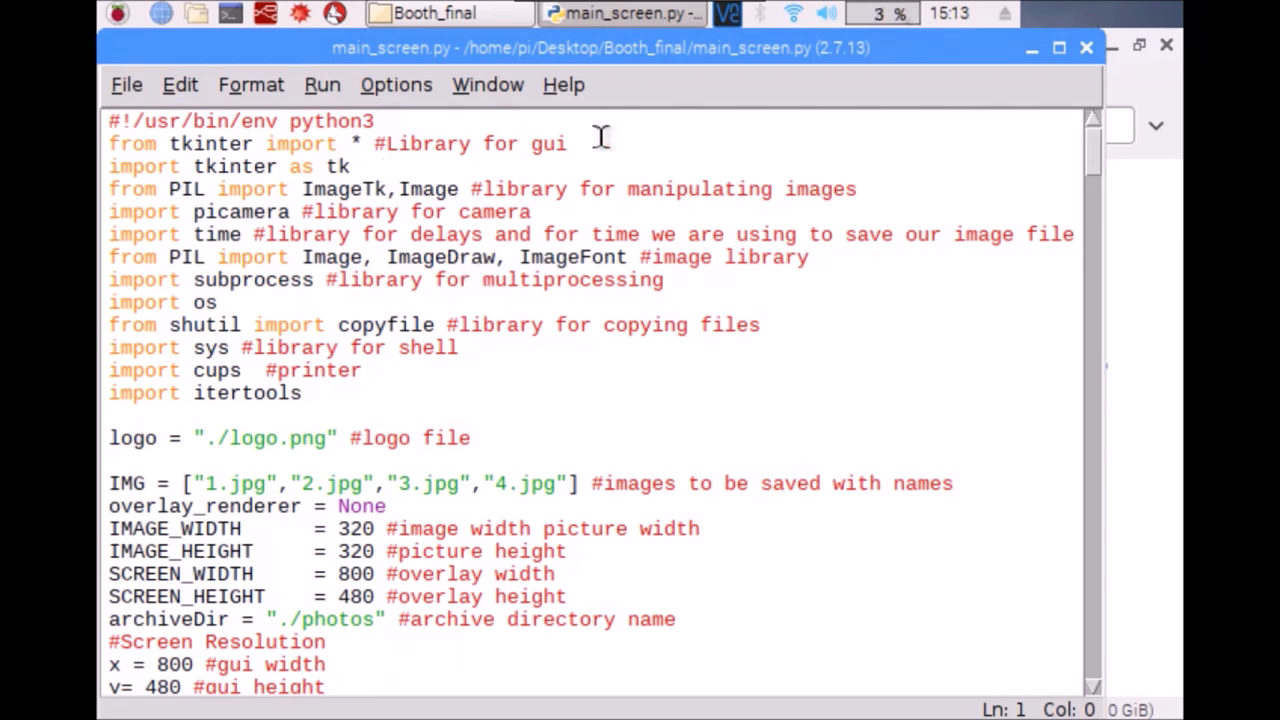
pyautogui.moveTo(210, 210)
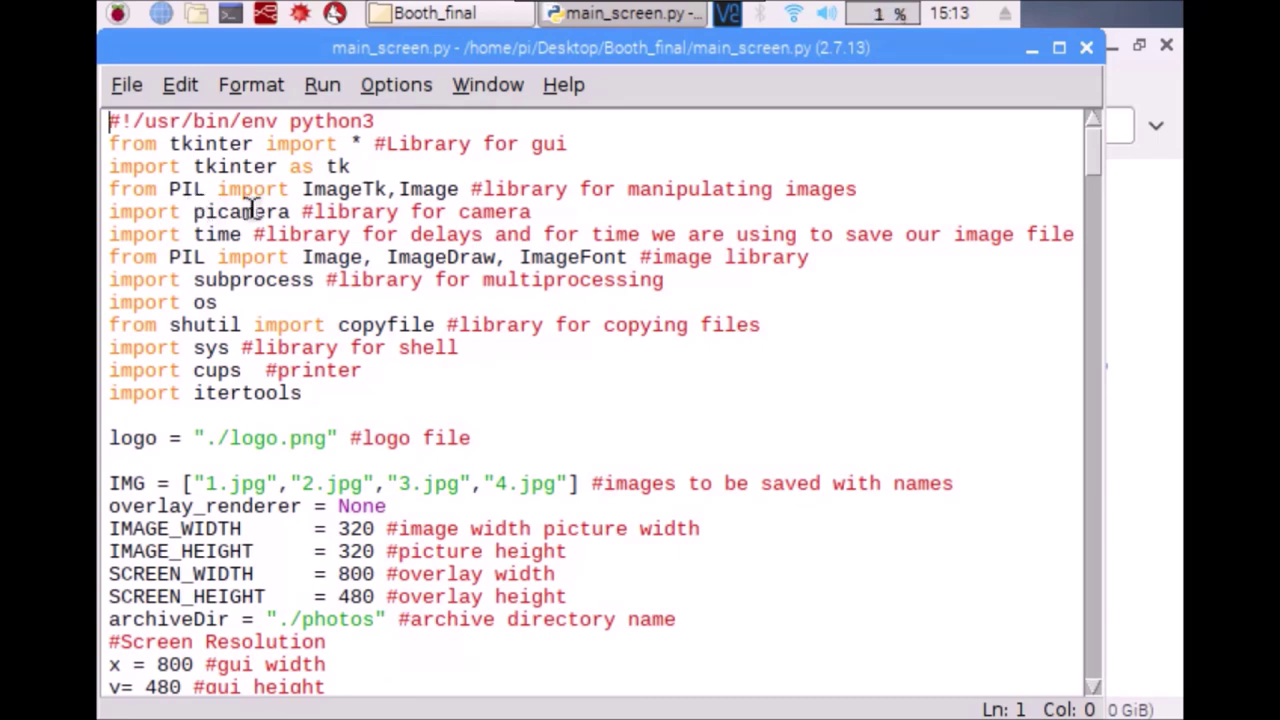
pyautogui.moveTo(736, 332)
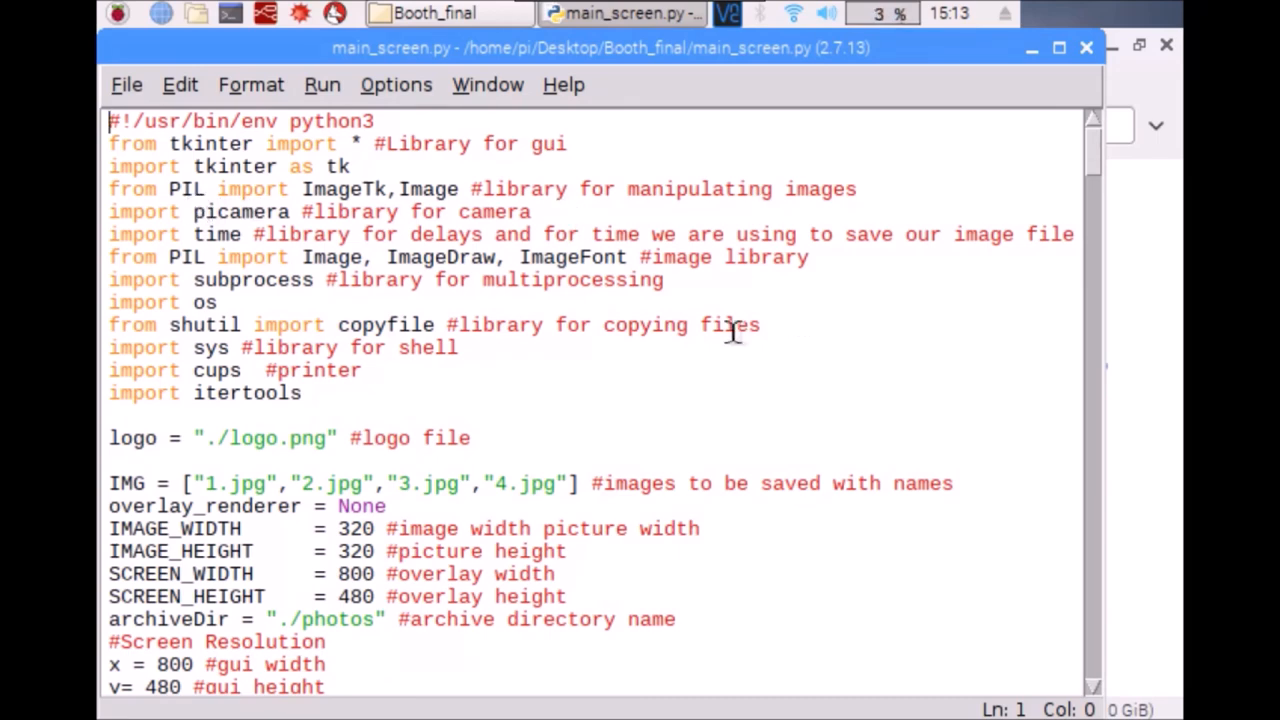
pyautogui.moveTo(270, 252)
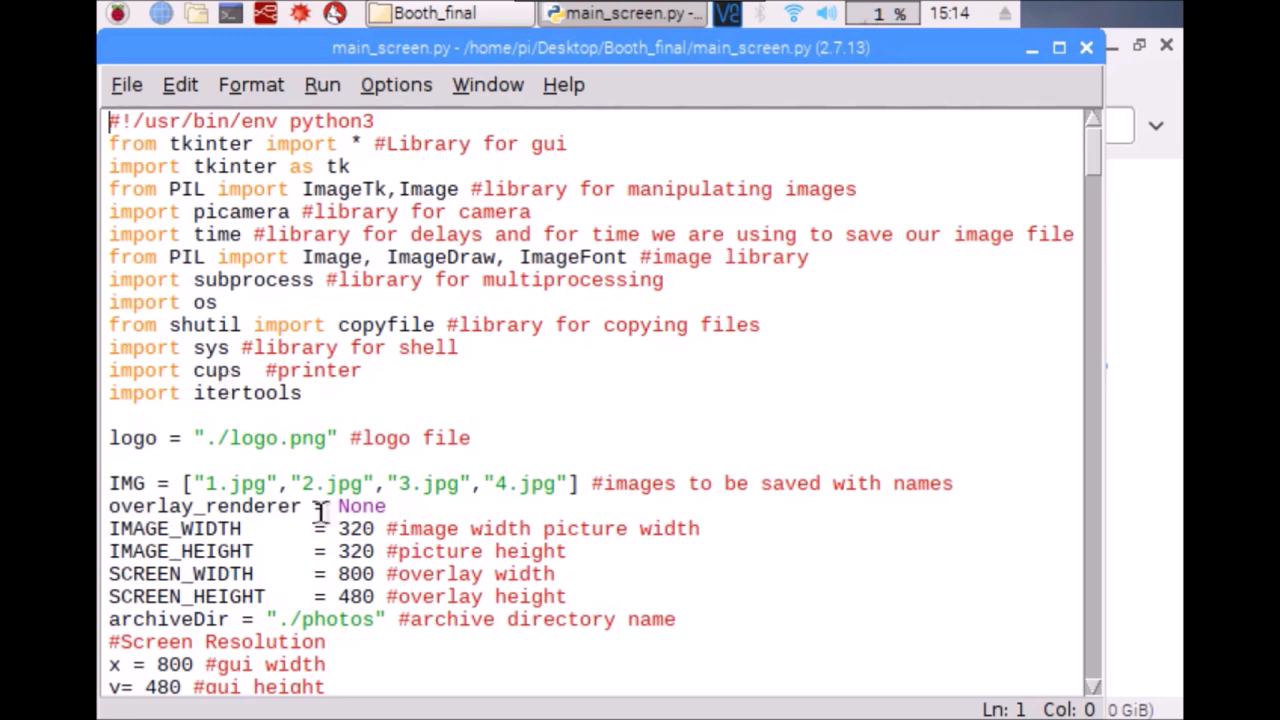
pyautogui.moveTo(340, 642)
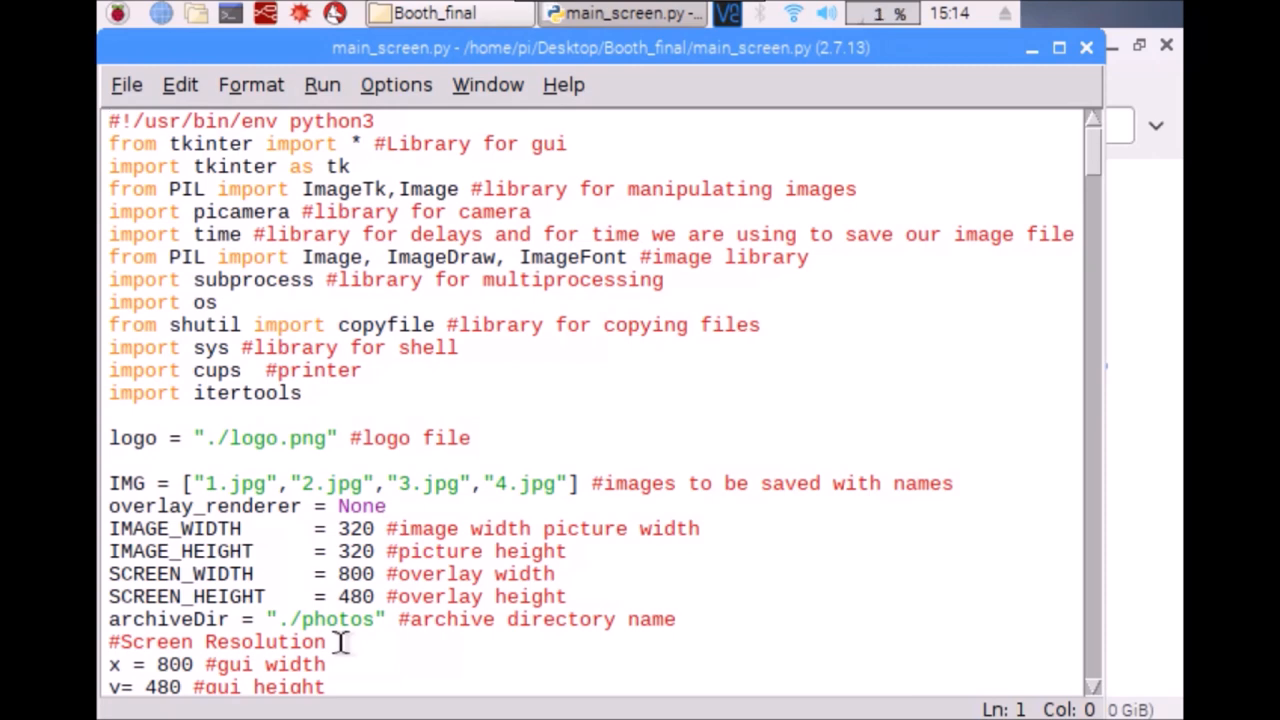
pyautogui.click(110, 120)
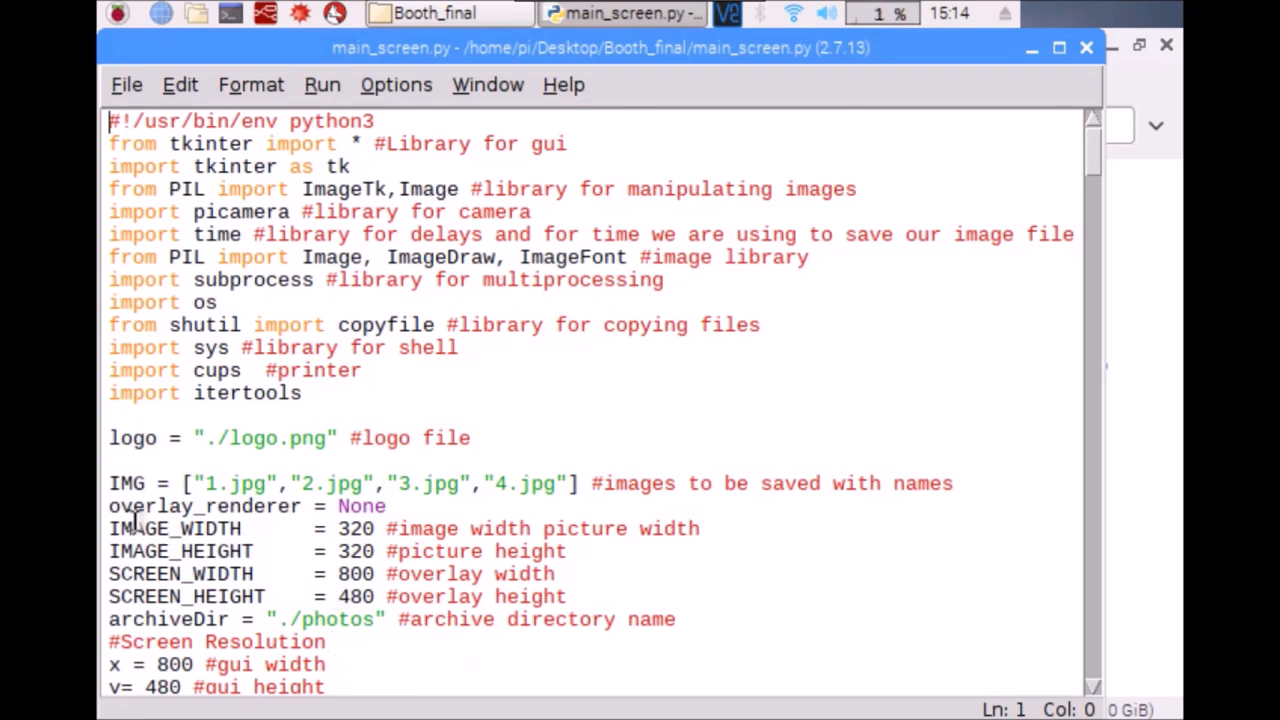
pyautogui.moveTo(504, 494)
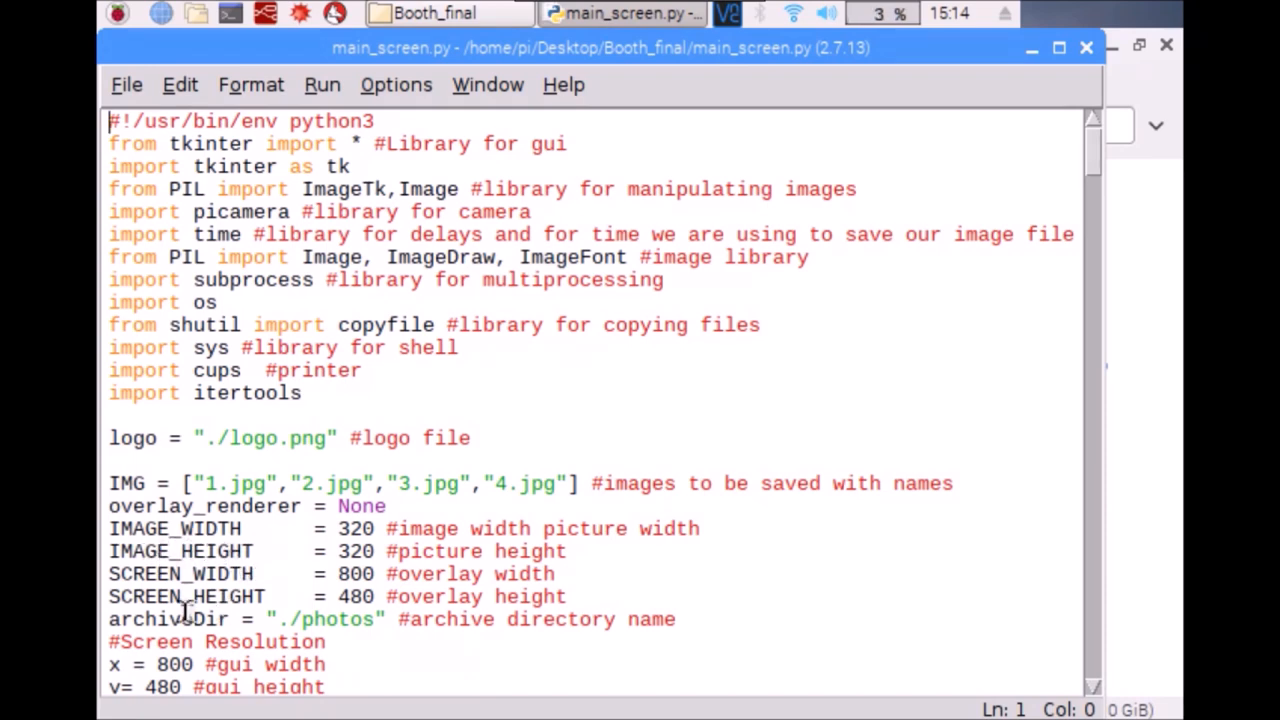
pyautogui.moveTo(180, 610)
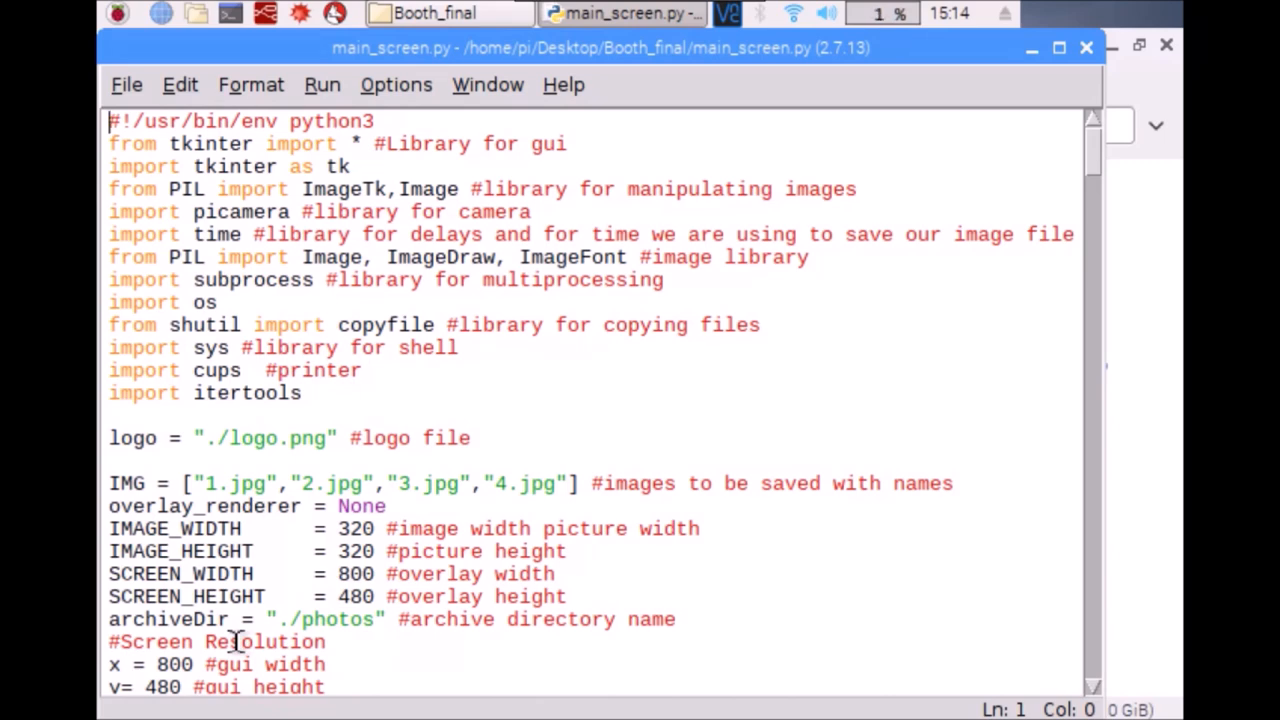
pyautogui.scroll(-3)
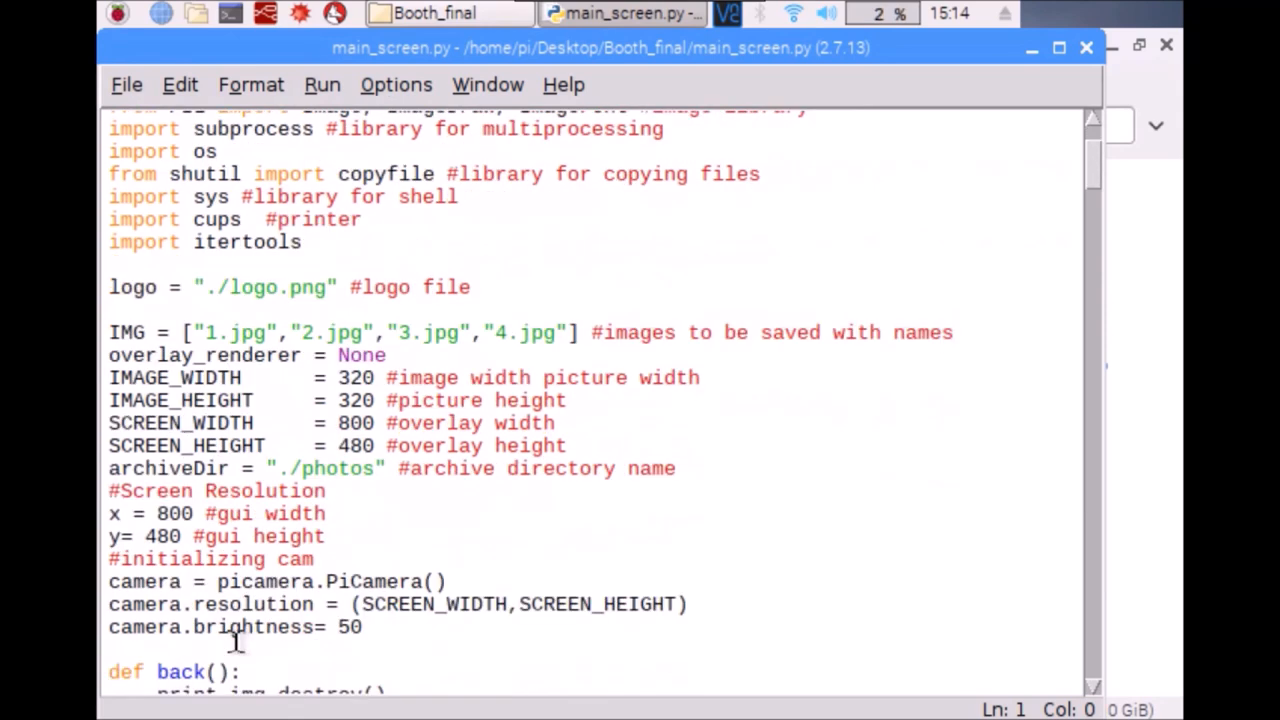
pyautogui.scroll(-3)
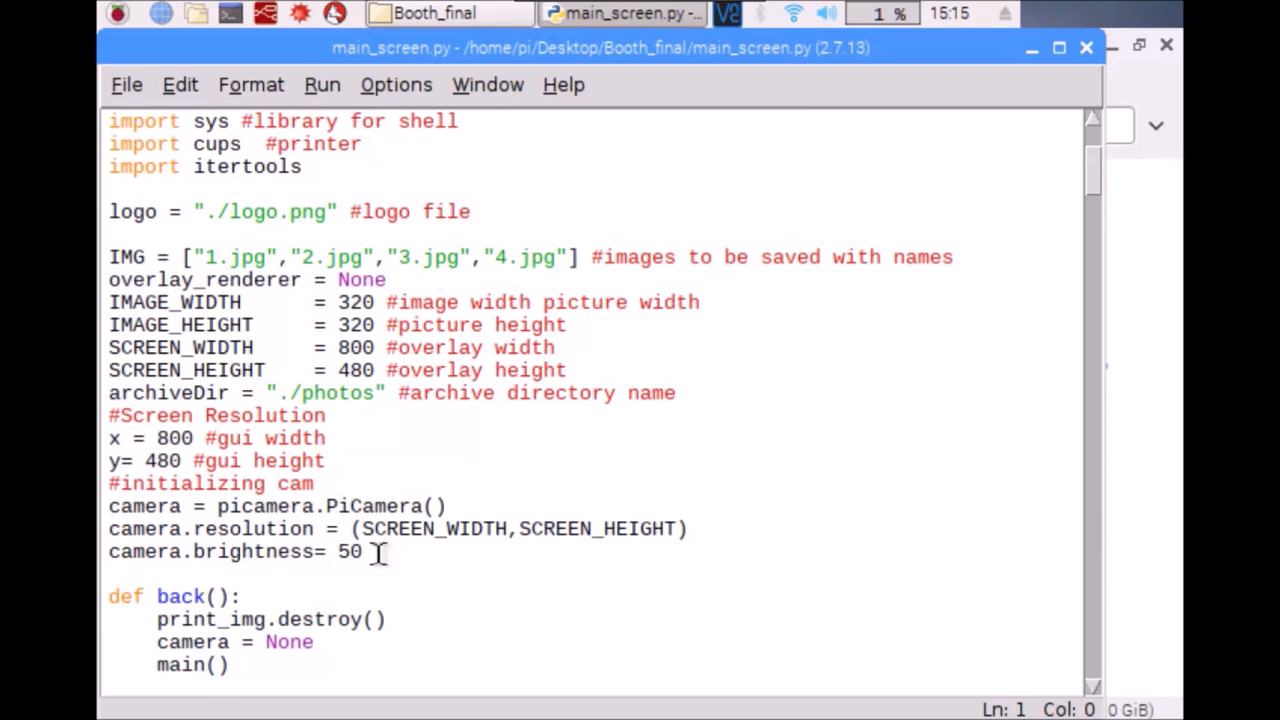
pyautogui.scroll(-3)
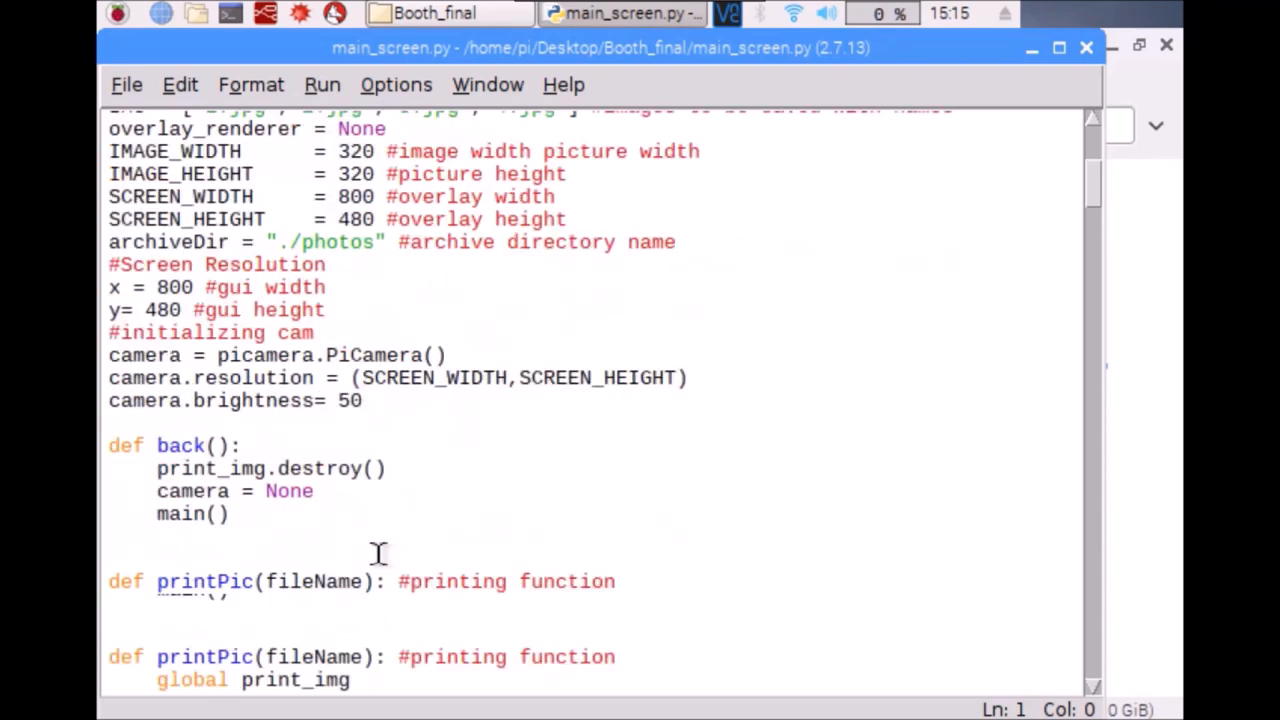
pyautogui.scroll(-3)
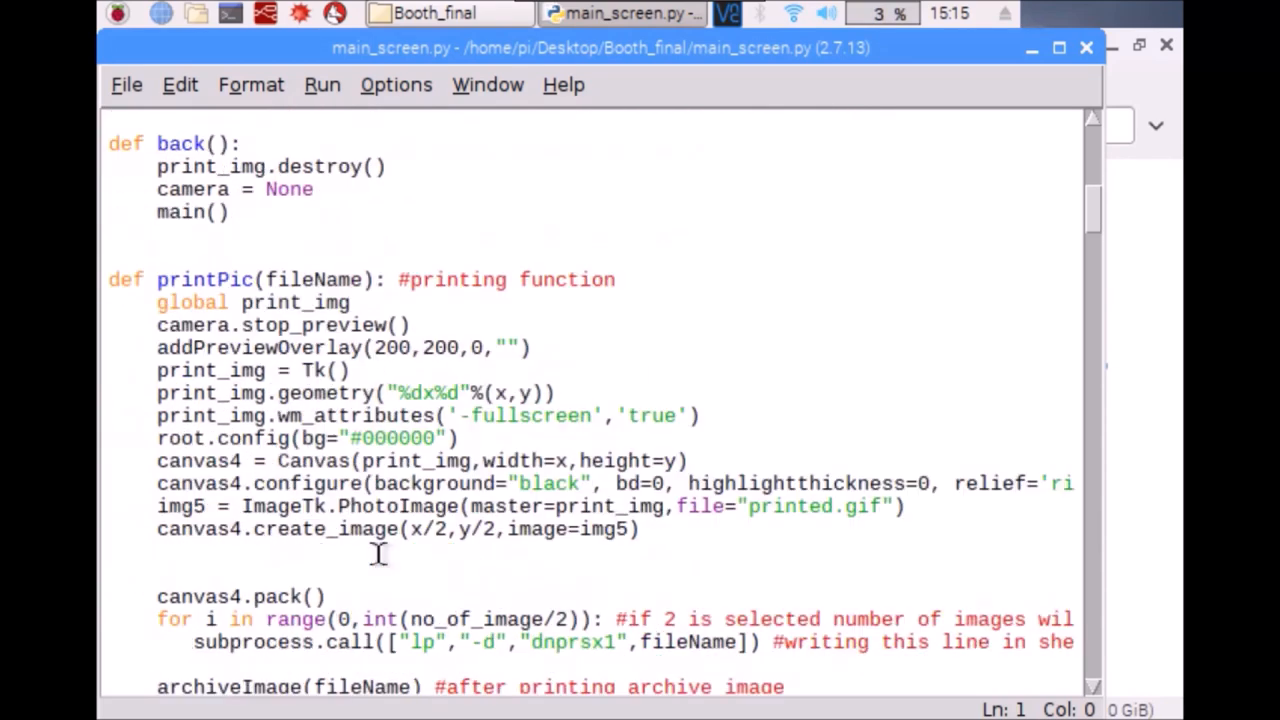
pyautogui.scroll(-3)
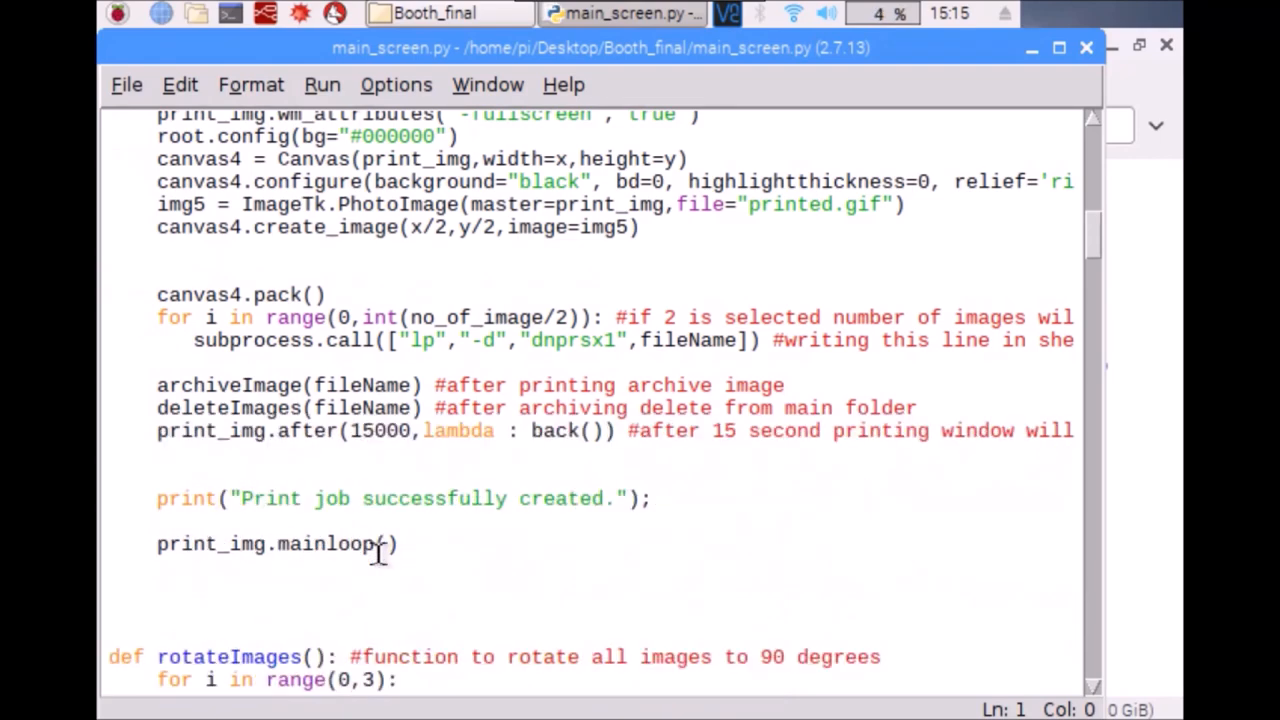
pyautogui.scroll(-3)
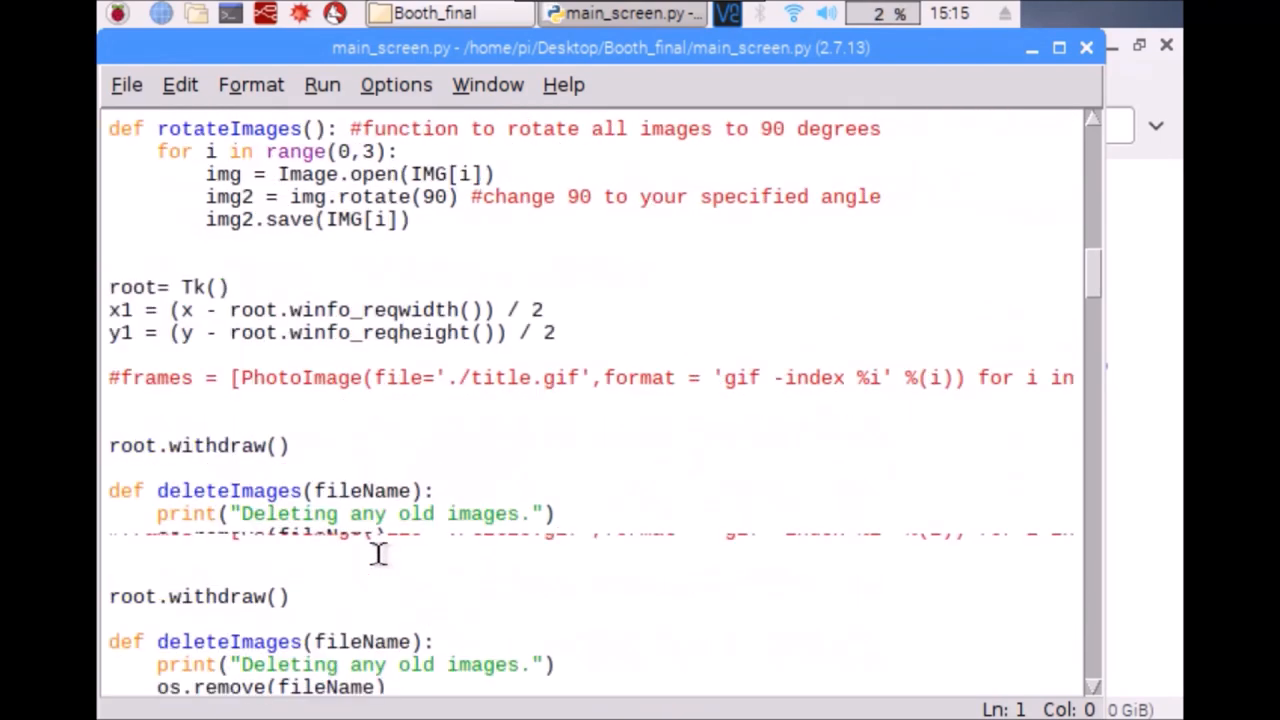
pyautogui.scroll(-3)
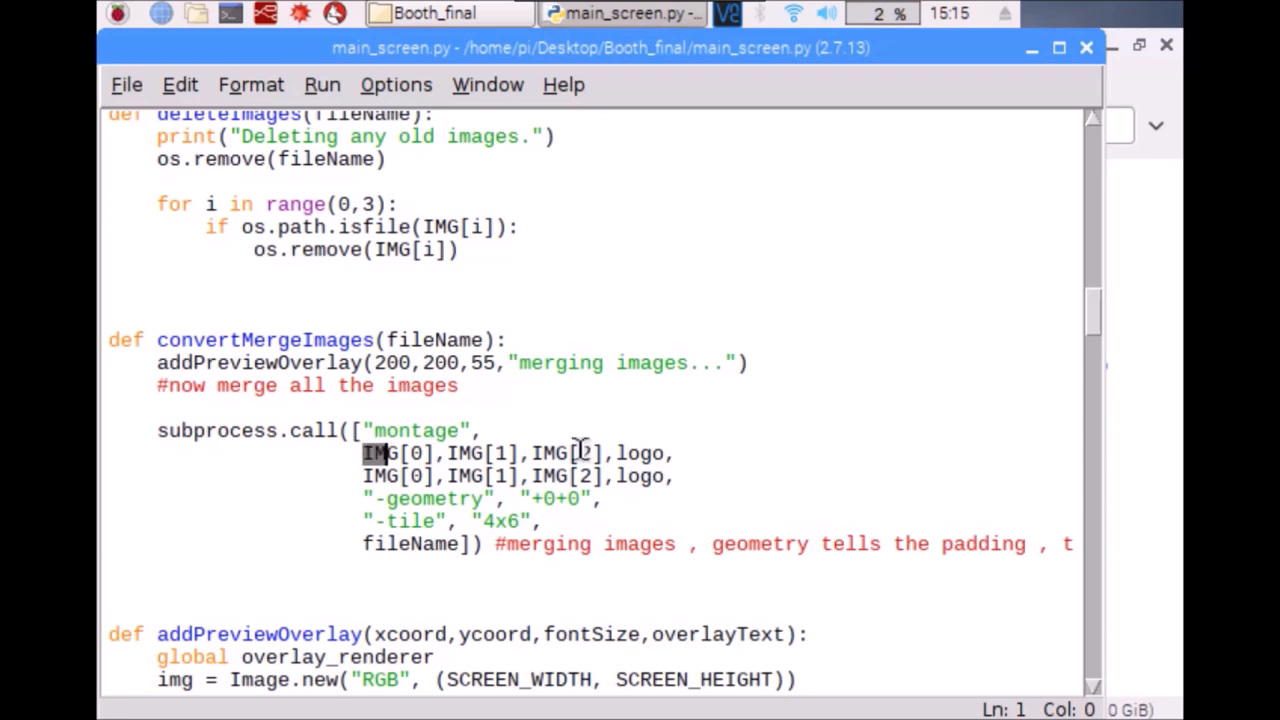
pyautogui.moveTo(362, 452); pyautogui.dragTo(664, 452)
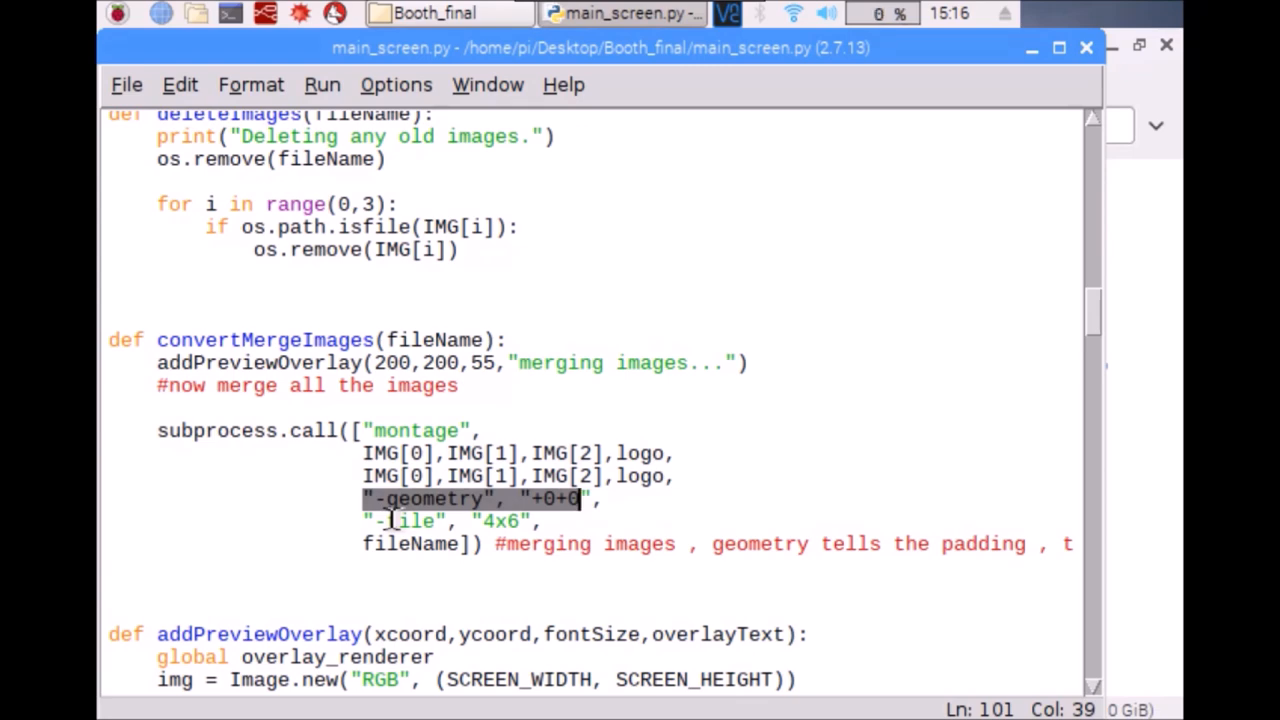
pyautogui.scroll(3)
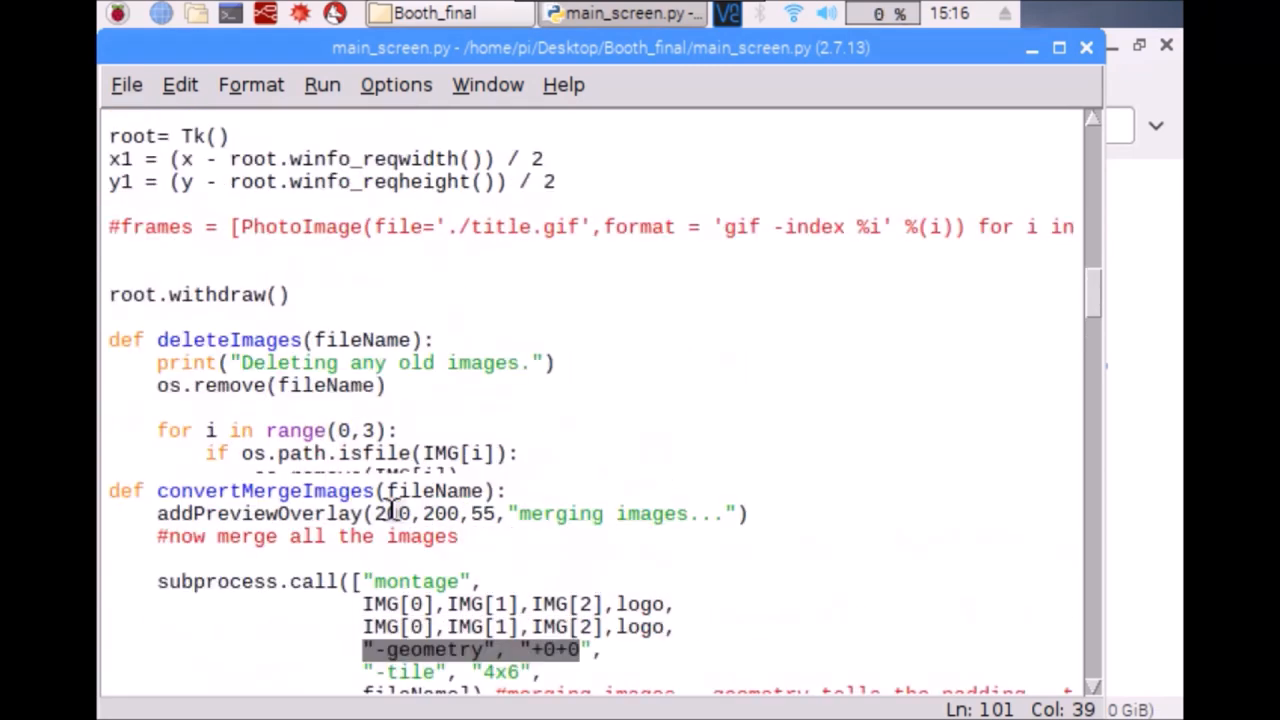
pyautogui.scroll(-3)
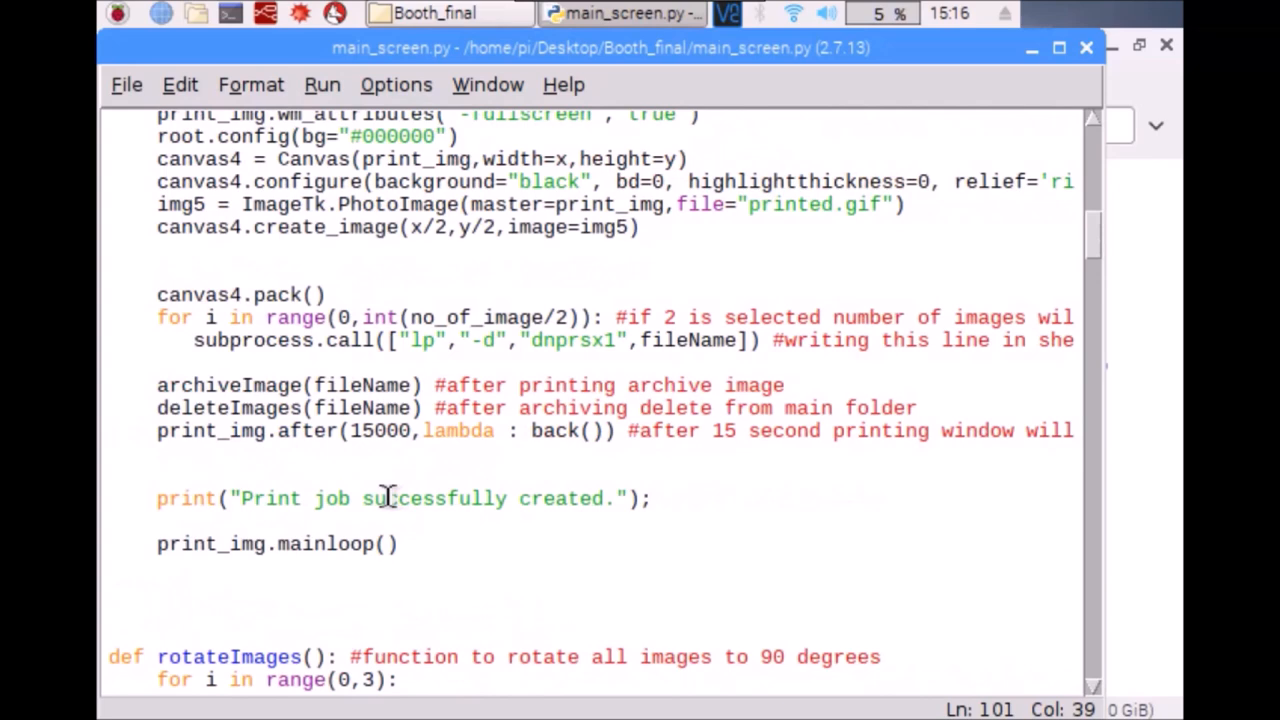
pyautogui.scroll(3)
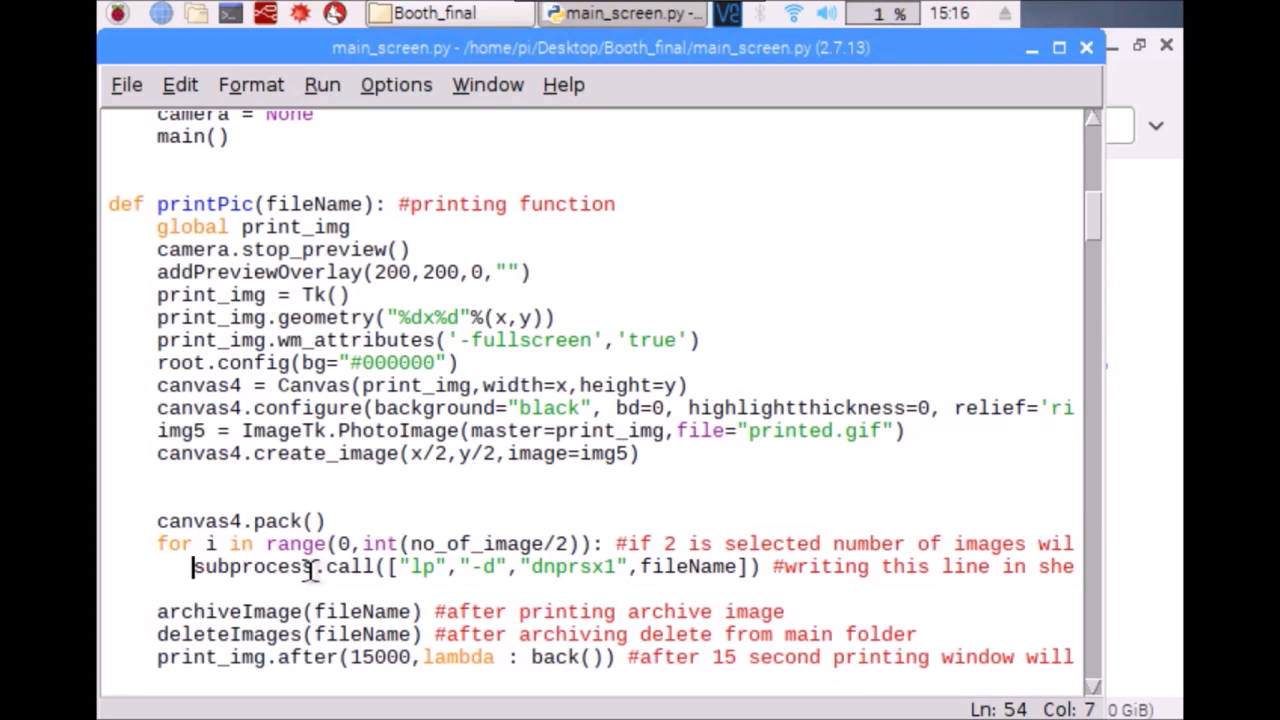
# Step: Prefix the printPic for-loop, subprocess.call line and 'import cups' with # to disable printing
pyautogui.write('#')
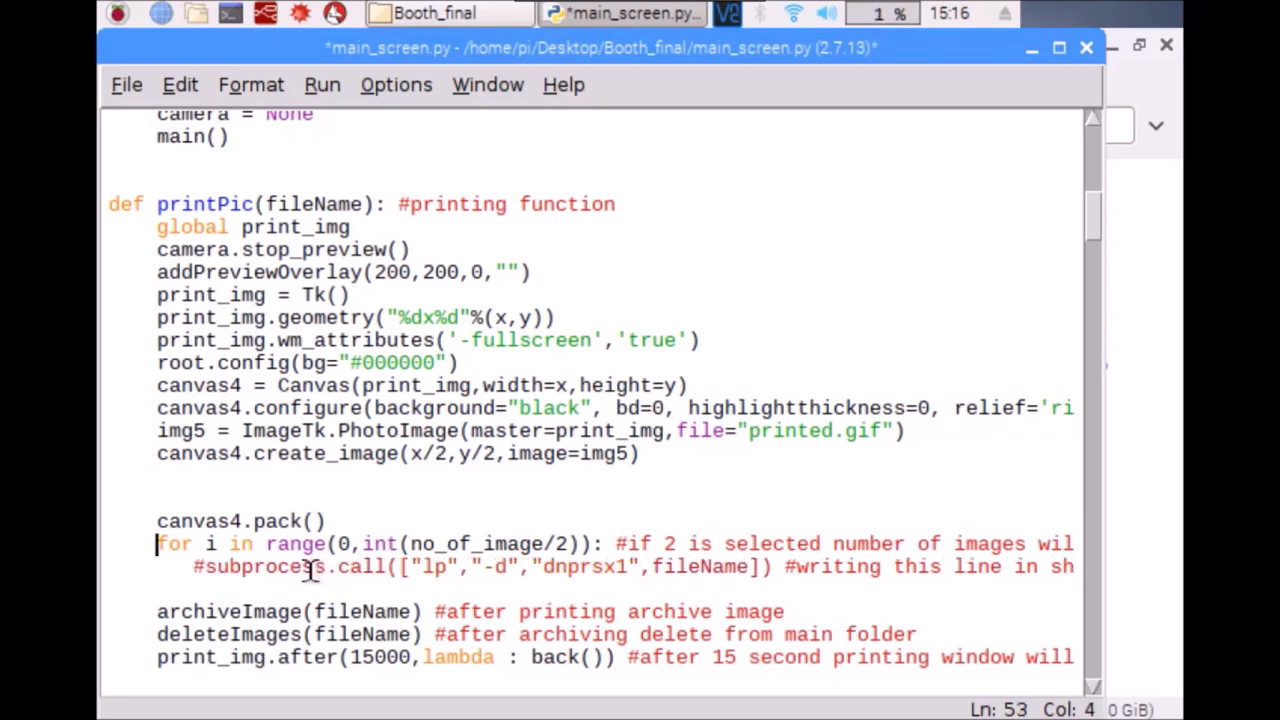
pyautogui.write('#')
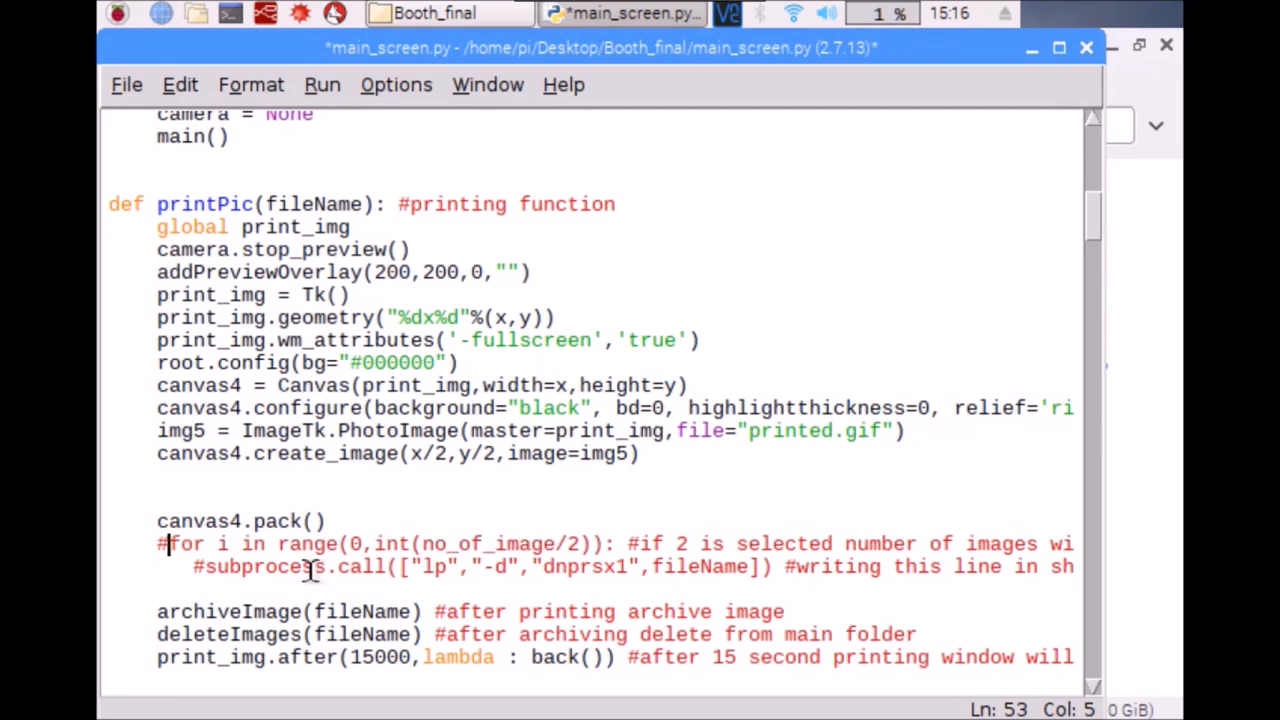
pyautogui.scroll(3)
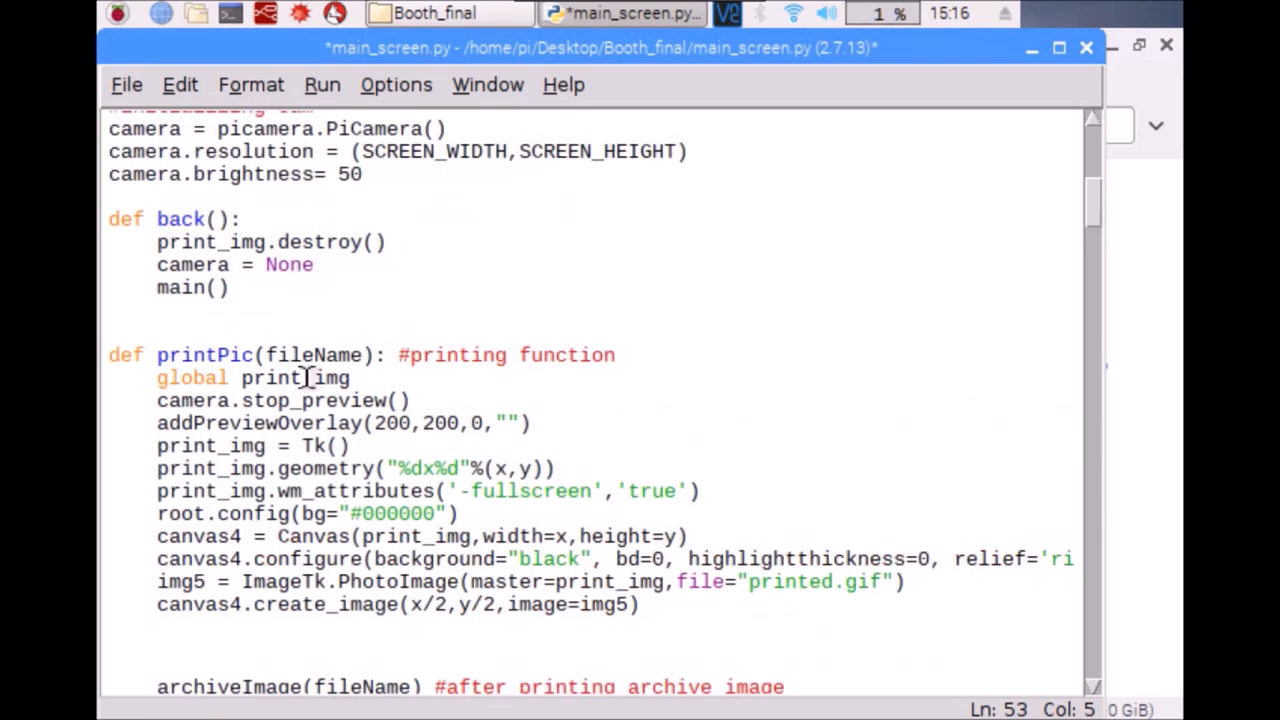
pyautogui.scroll(3)
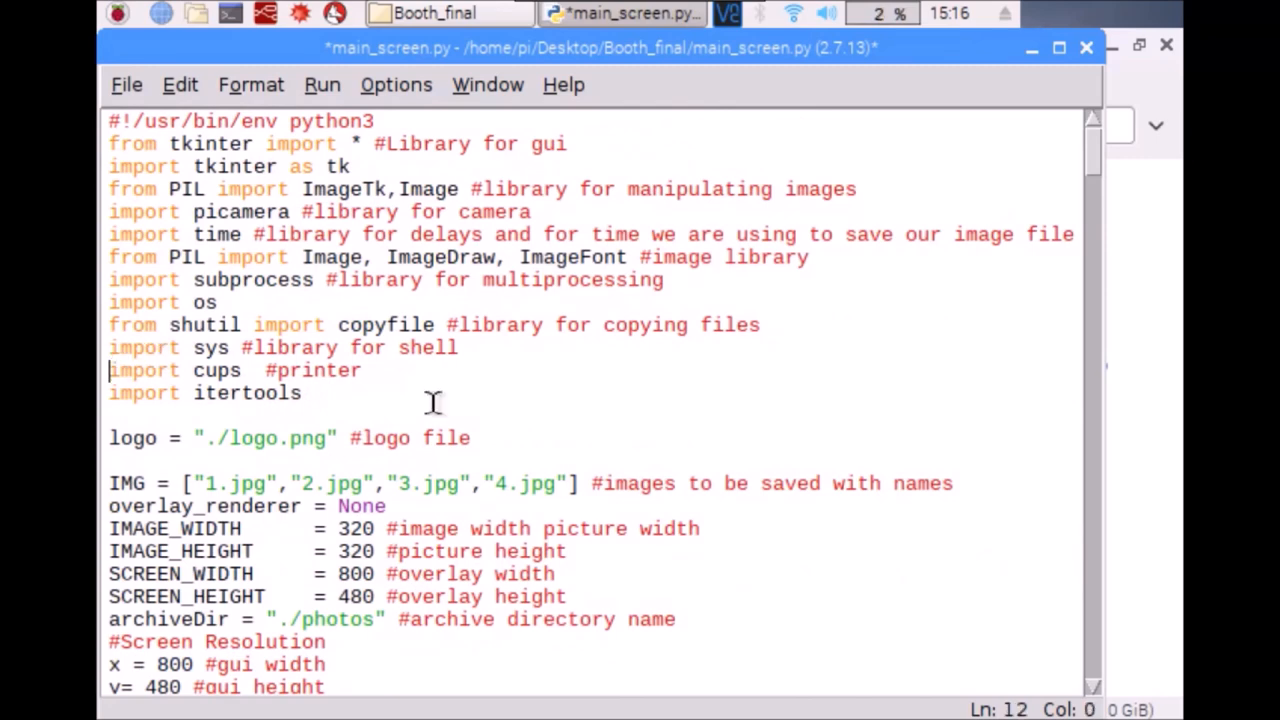
pyautogui.write('#')
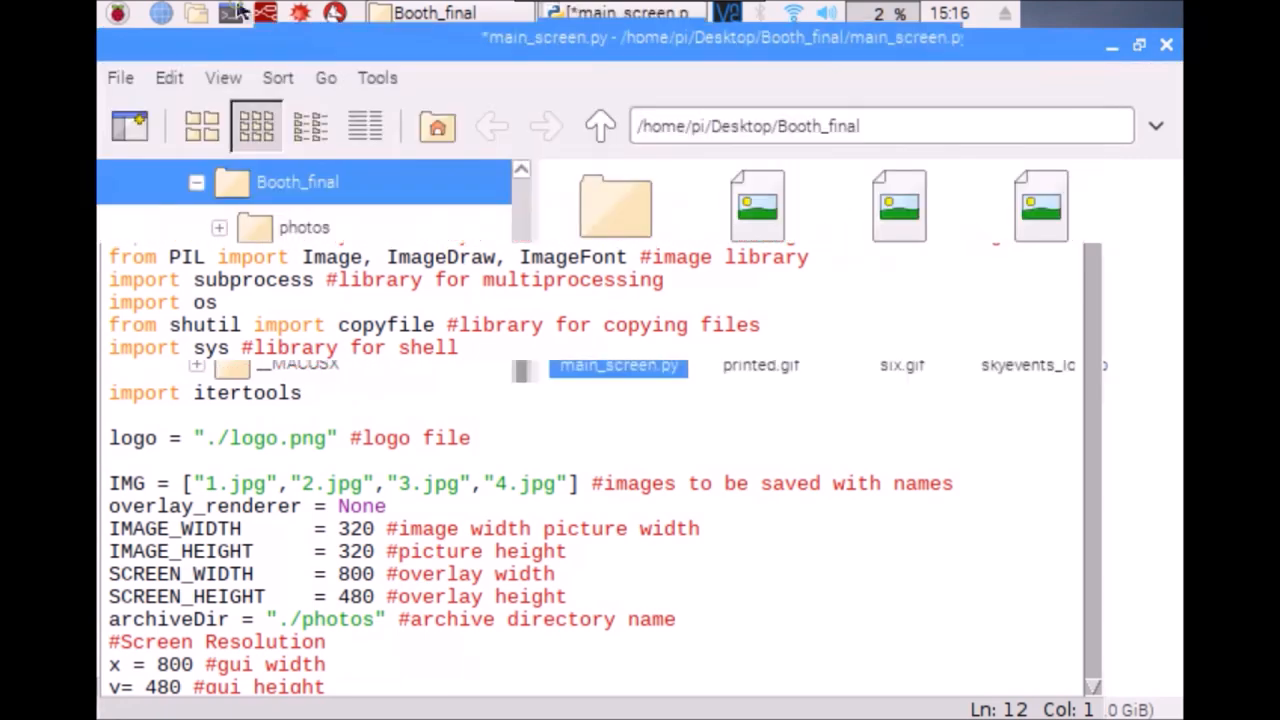
pyautogui.click(650, 12)
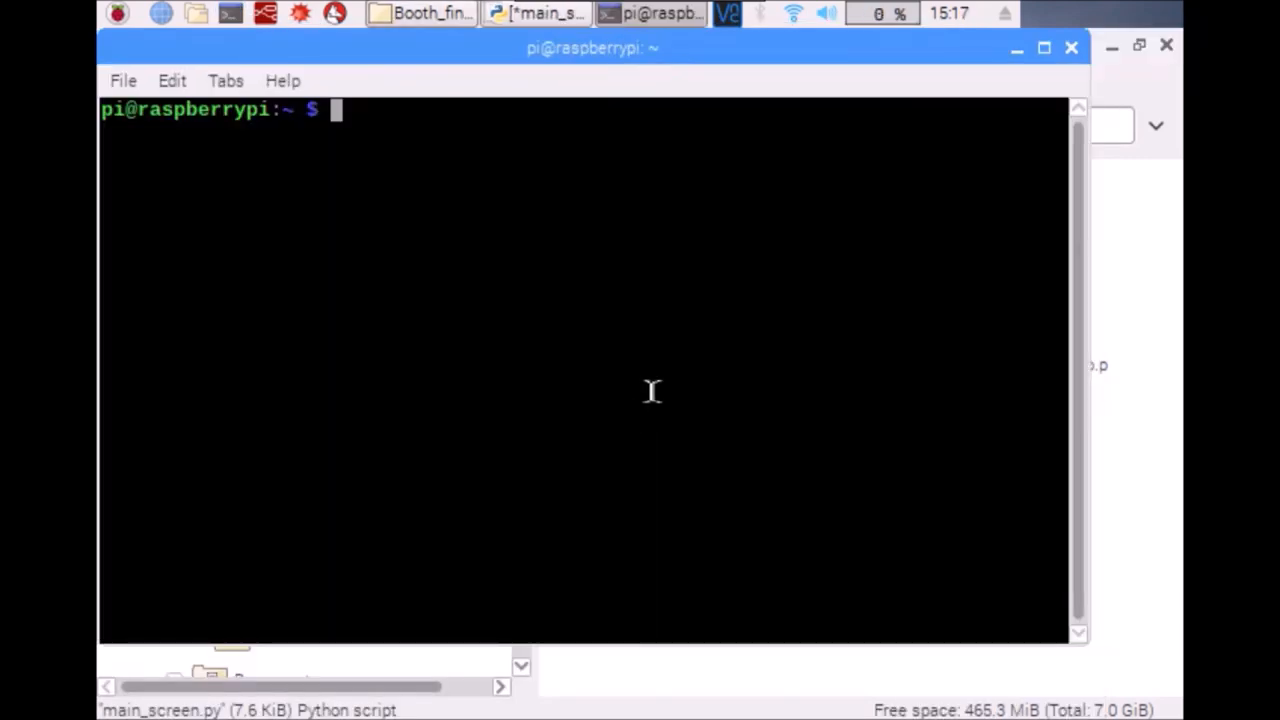
# Step: Run sudo apt-get install python-tk, confirming it is already the newest version
pyautogui.write('su')
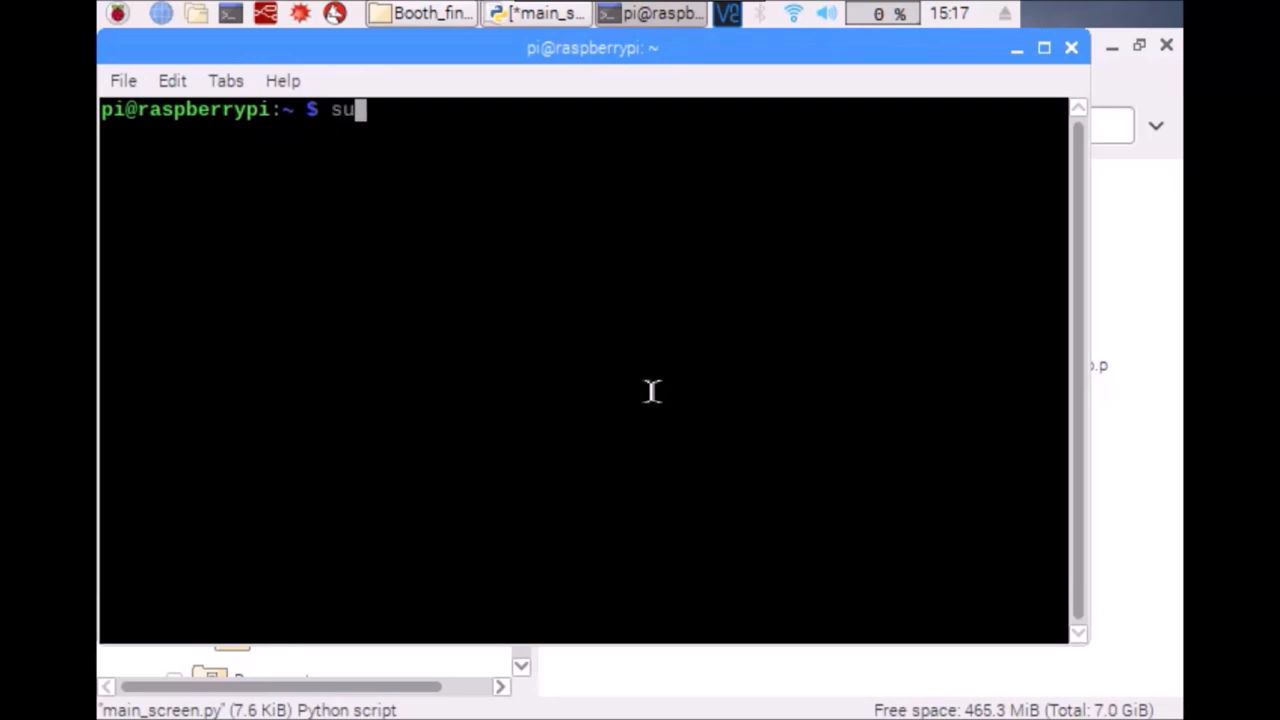
pyautogui.write('do ap')
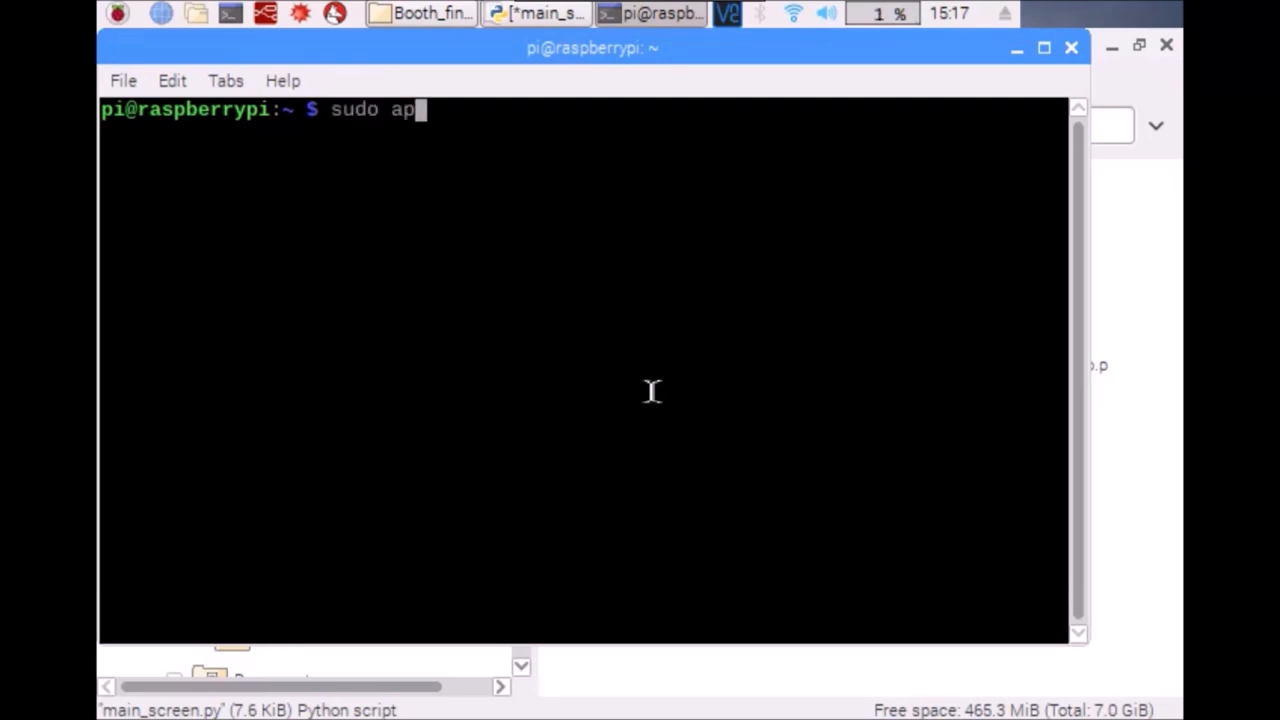
pyautogui.write('t-get i')
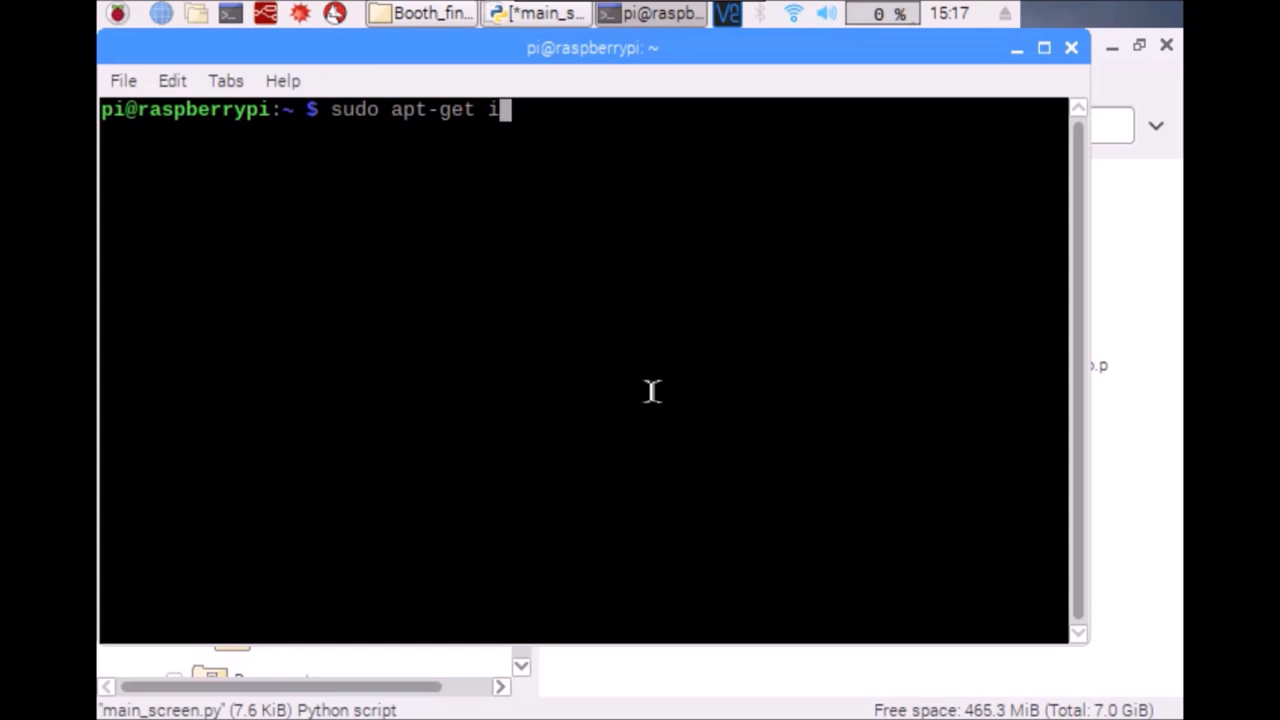
pyautogui.write('nstall')
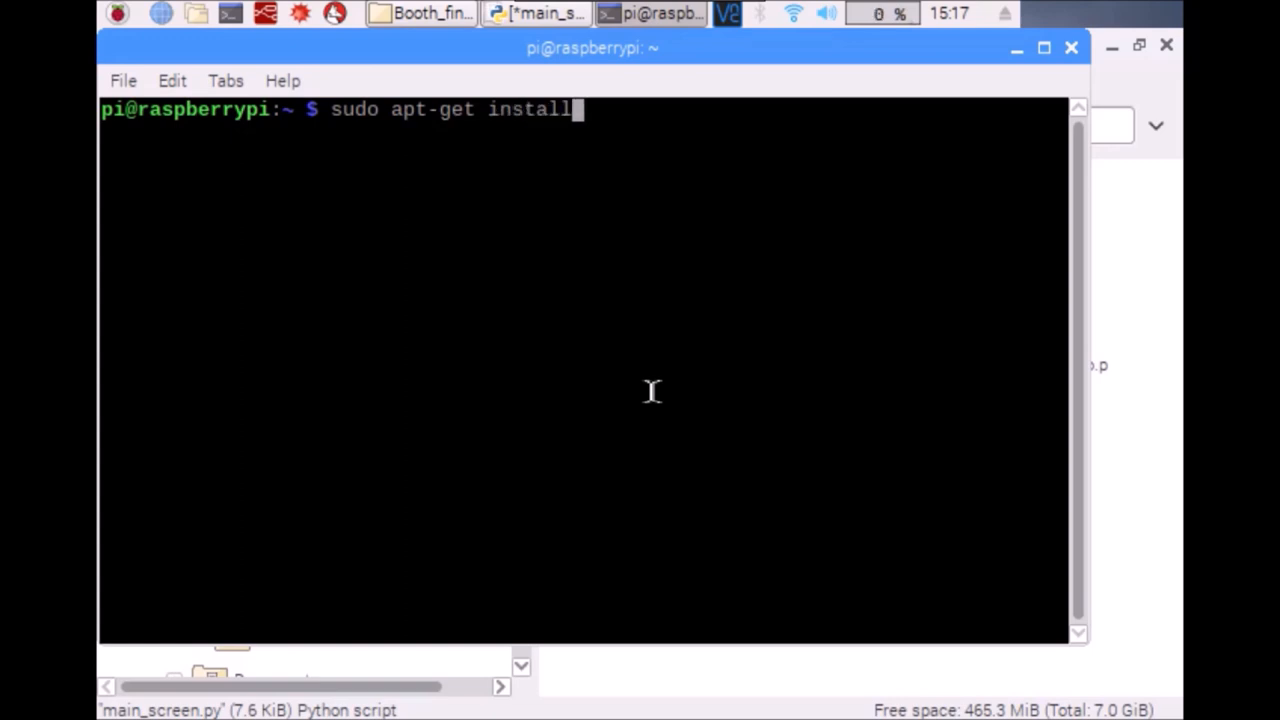
pyautogui.write('py')
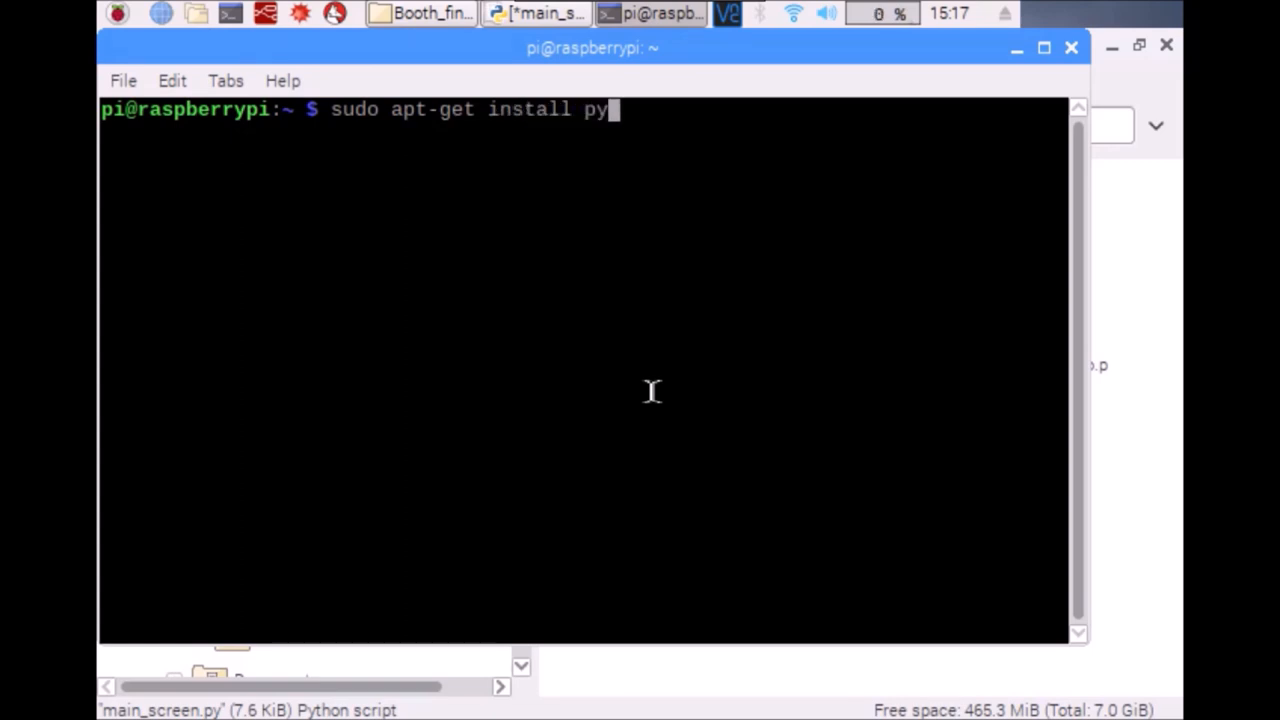
pyautogui.write('thon-t')
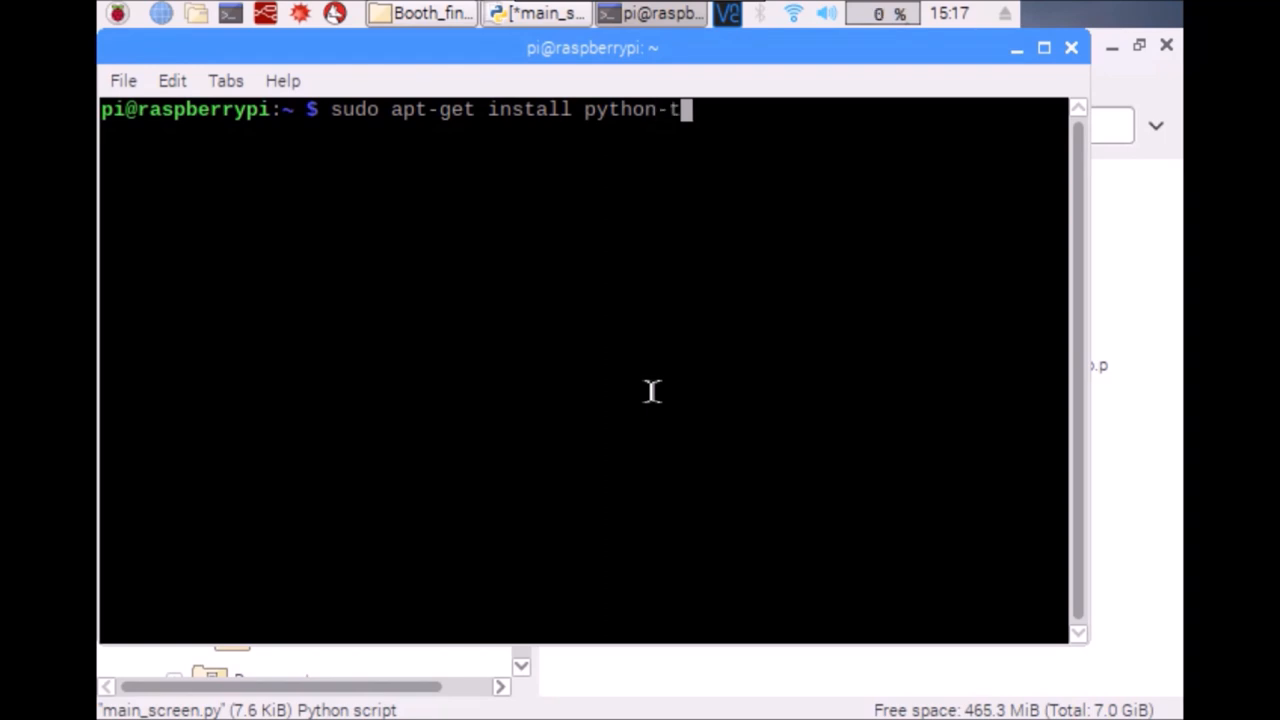
pyautogui.press('Return')
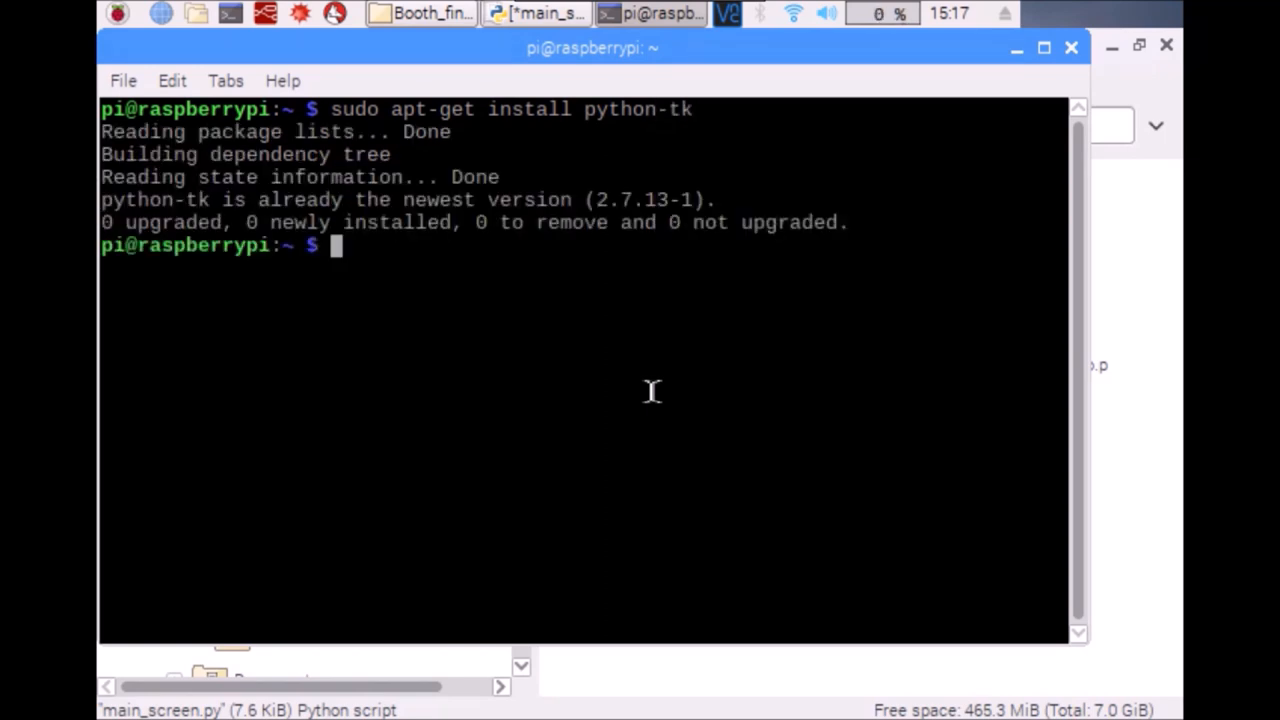
pyautogui.write('pip insta')
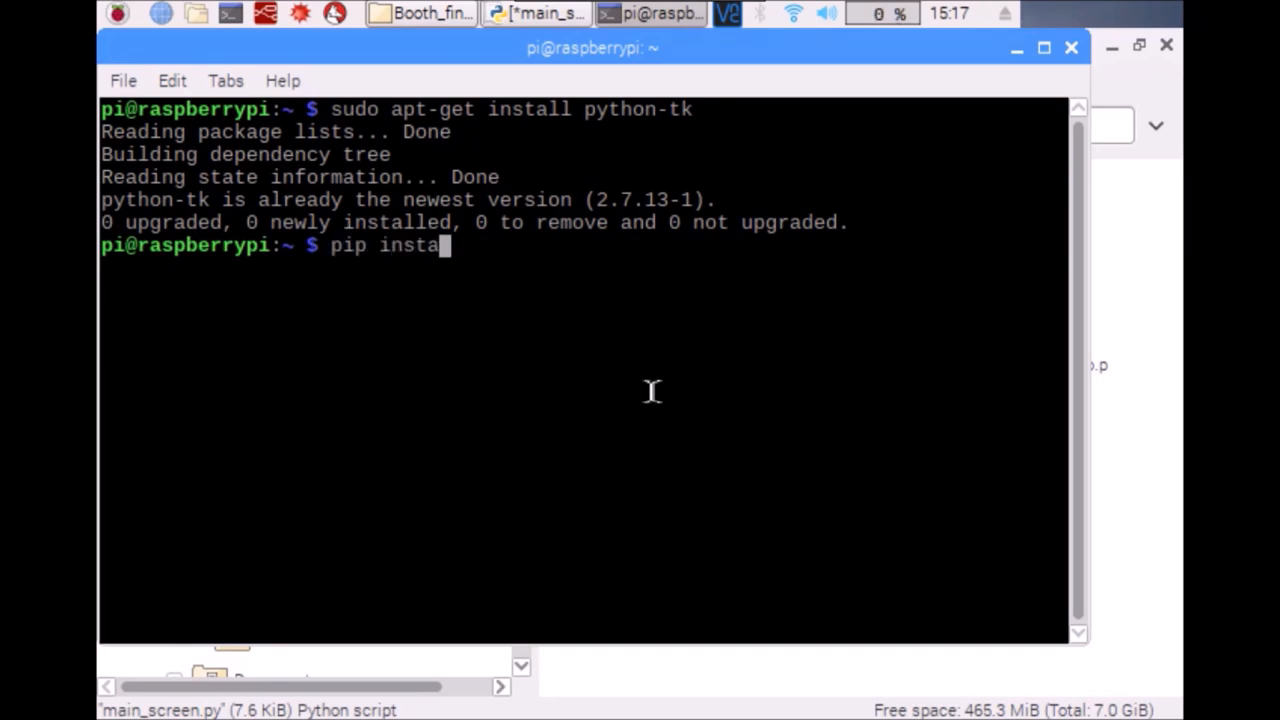
# Step: Run pip install pillow, installing pillow-5.2.0
pyautogui.write('ll pi')
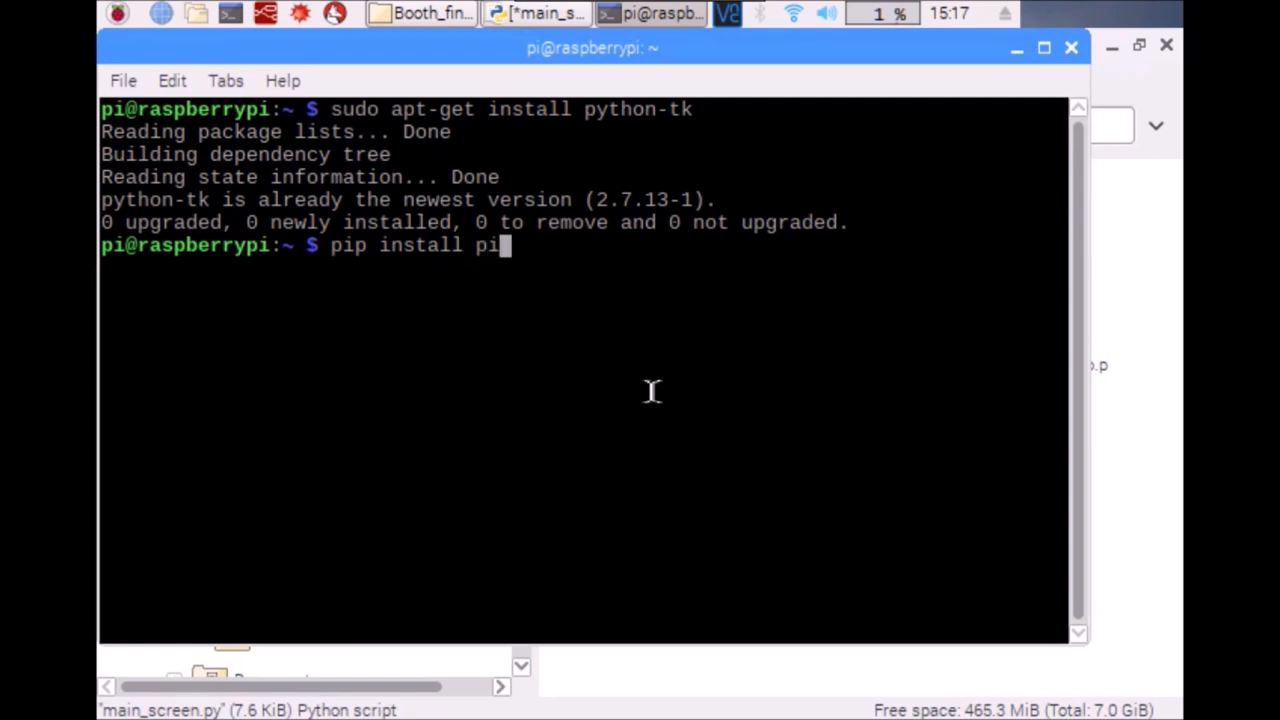
pyautogui.write('llow')
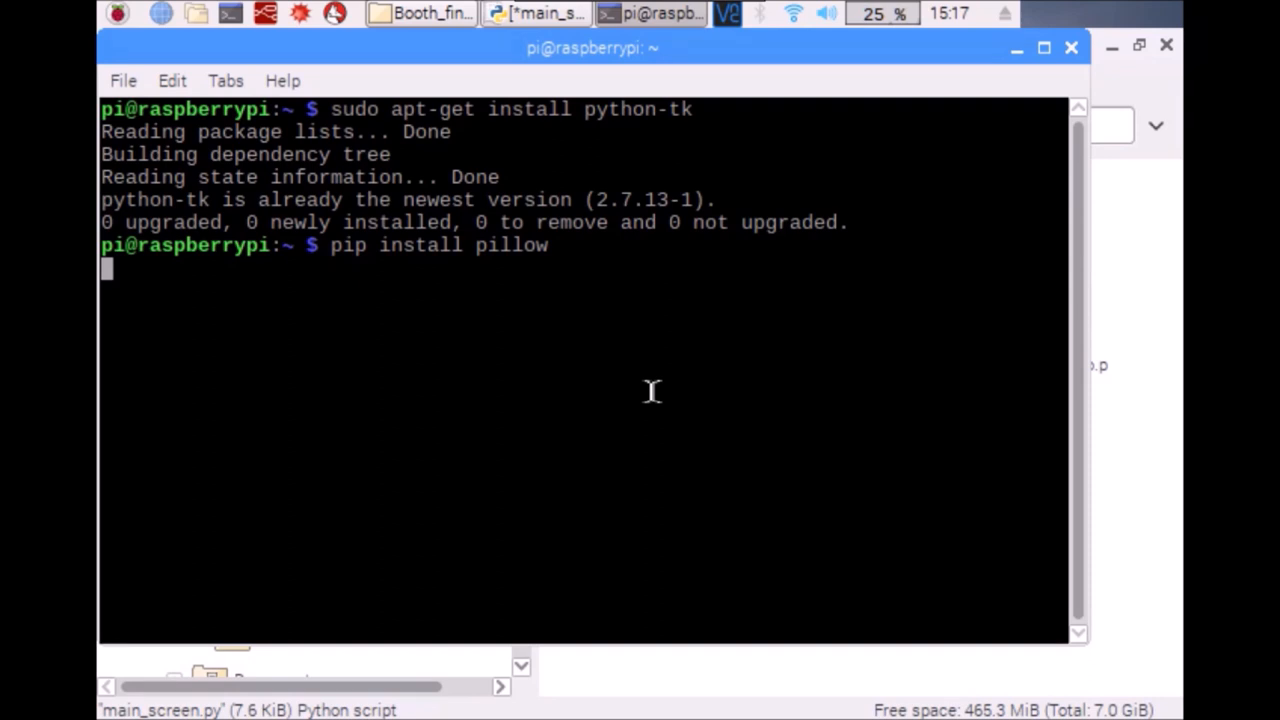
pyautogui.press('Return')
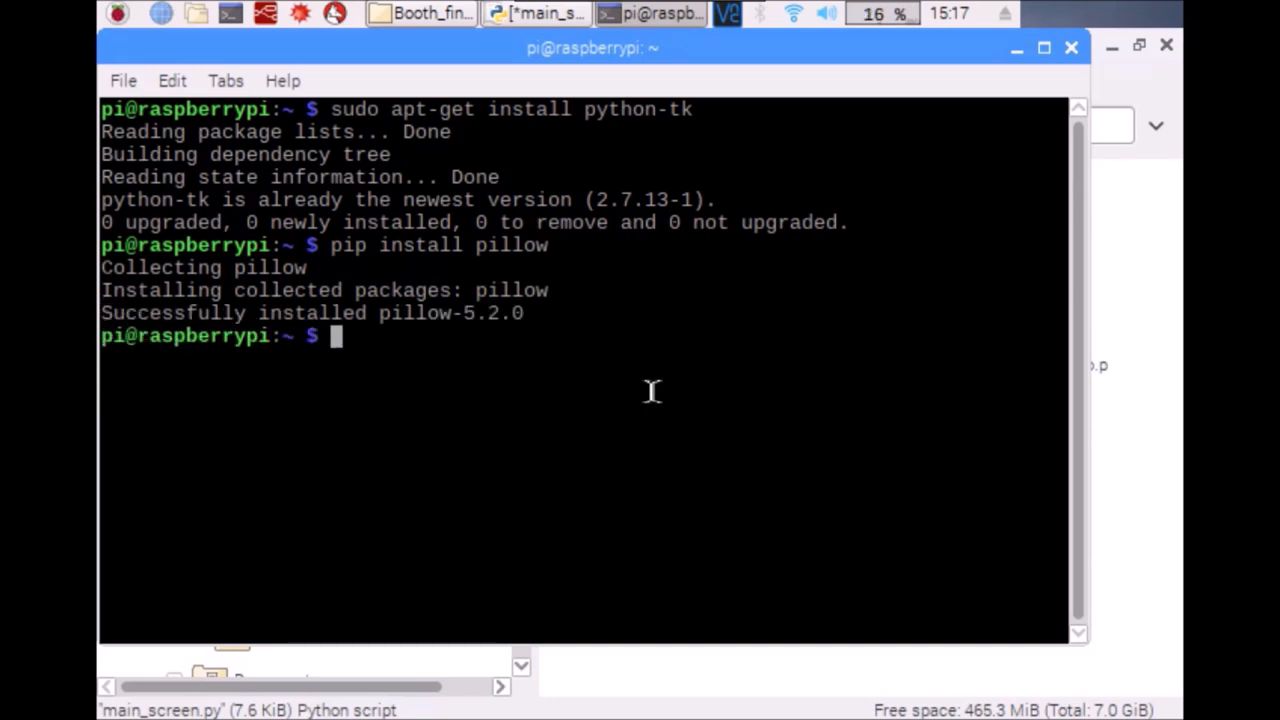
pyautogui.write('pip i')
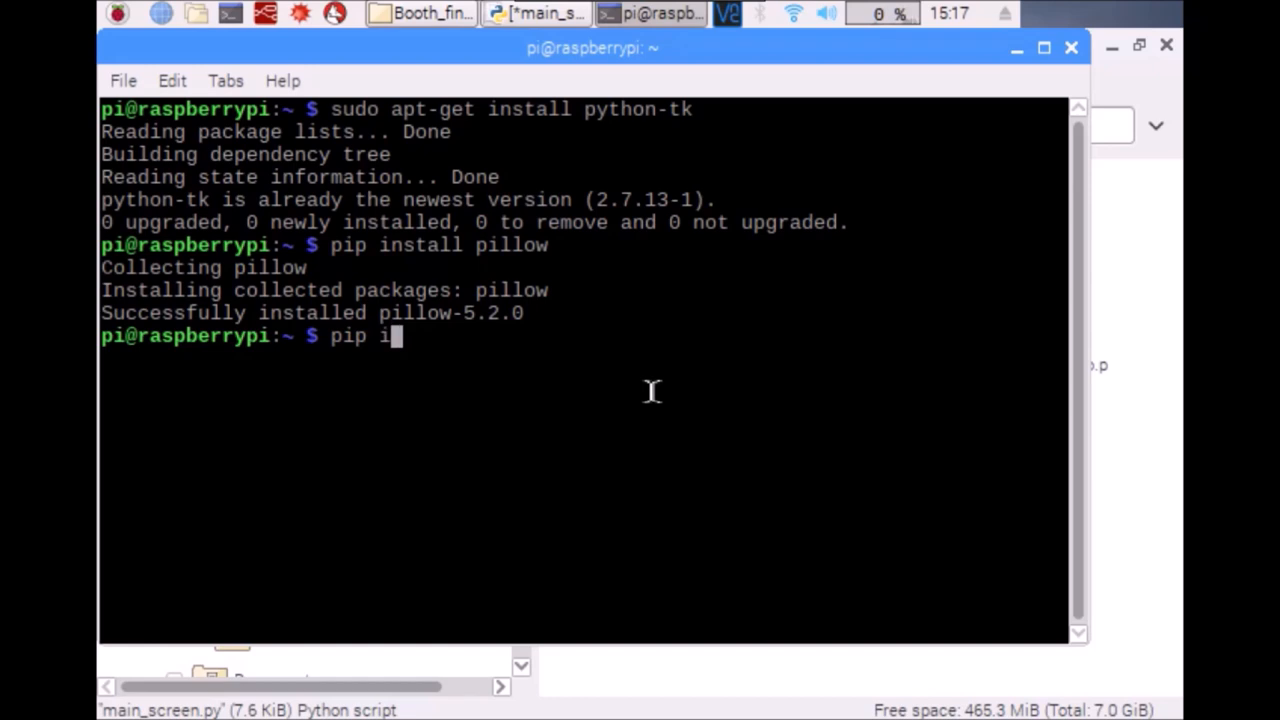
# Step: Run pip install picamera, installing picamera-1.13
pyautogui.write('nstall')
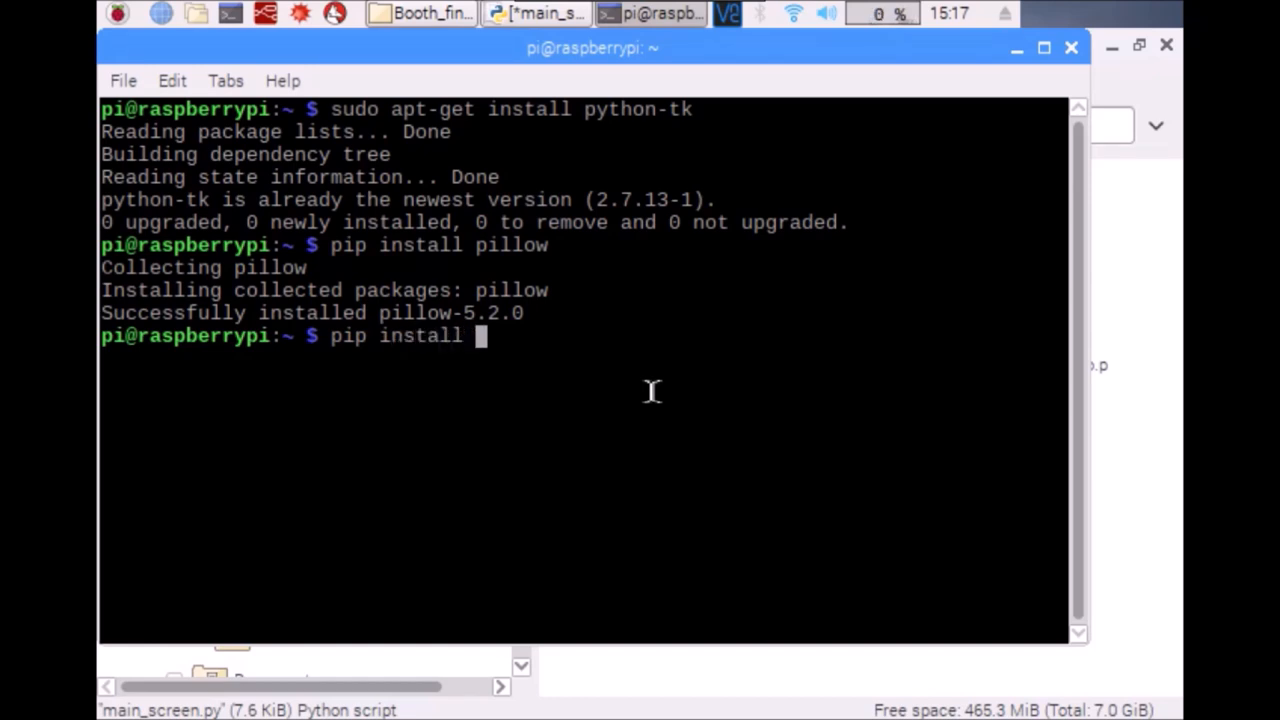
pyautogui.write('picam')
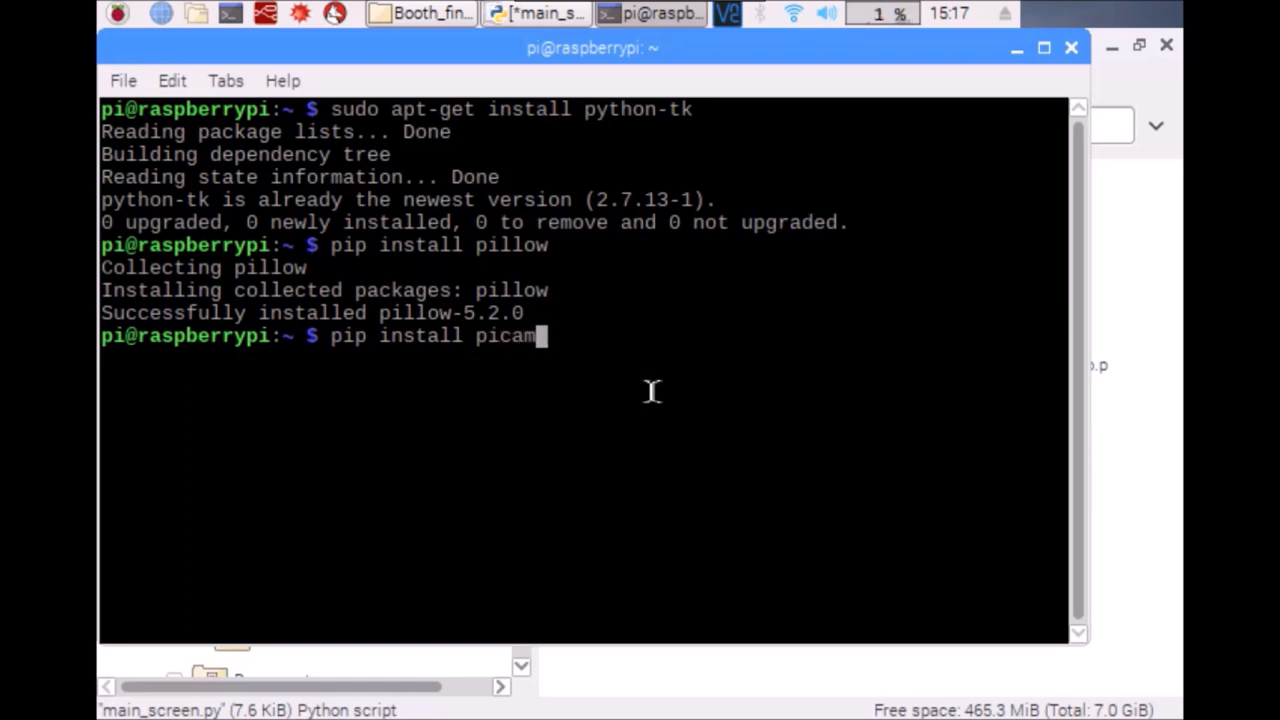
pyautogui.press('Return')
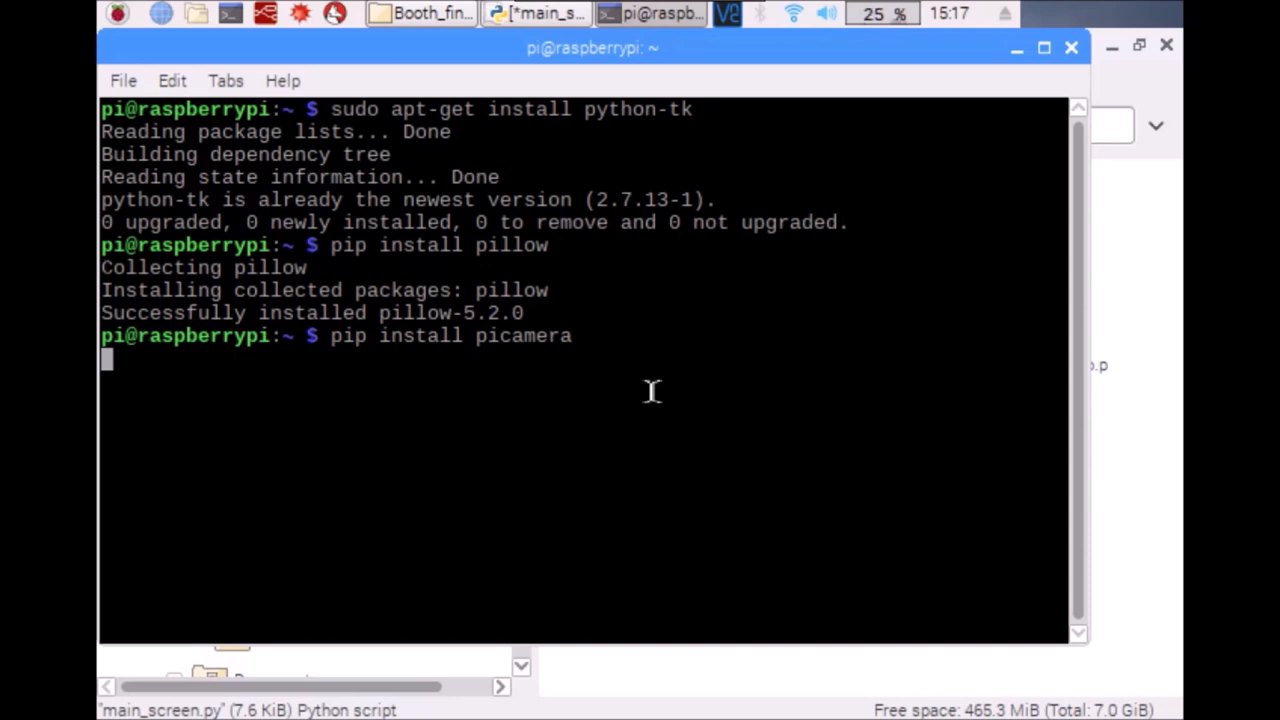
pyautogui.press('Return')
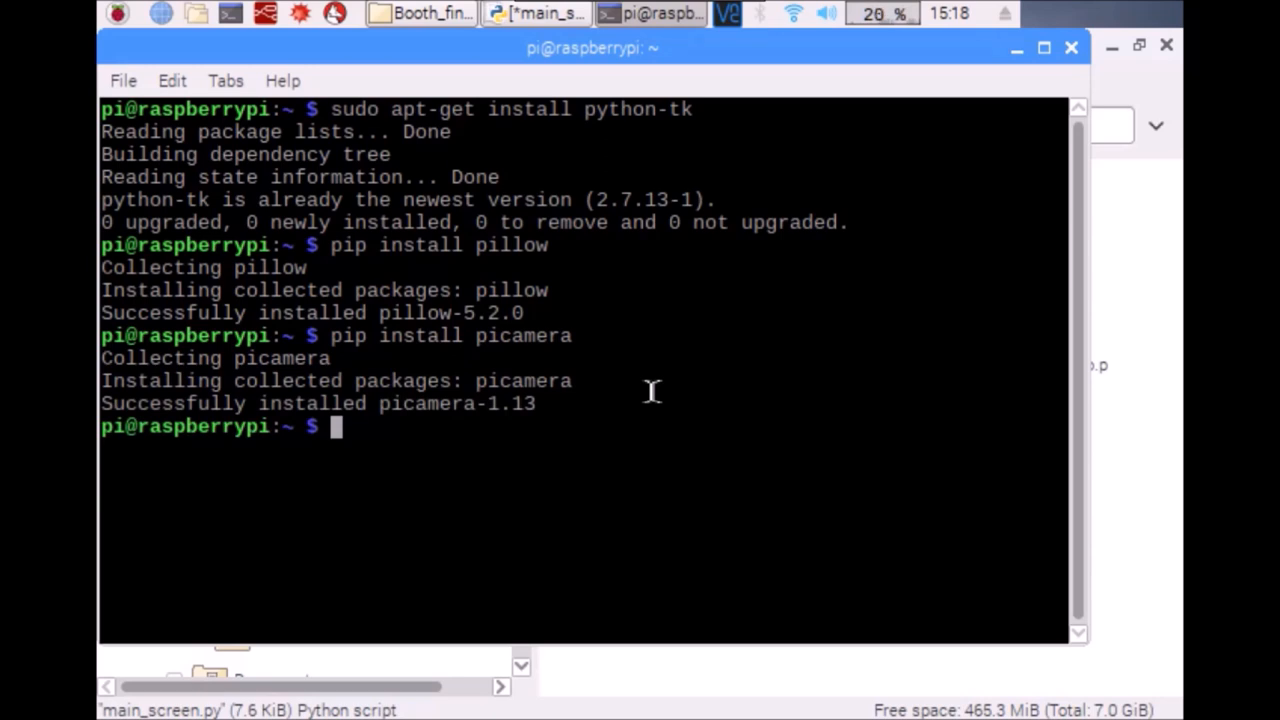
pyautogui.moveTo(960, 120)
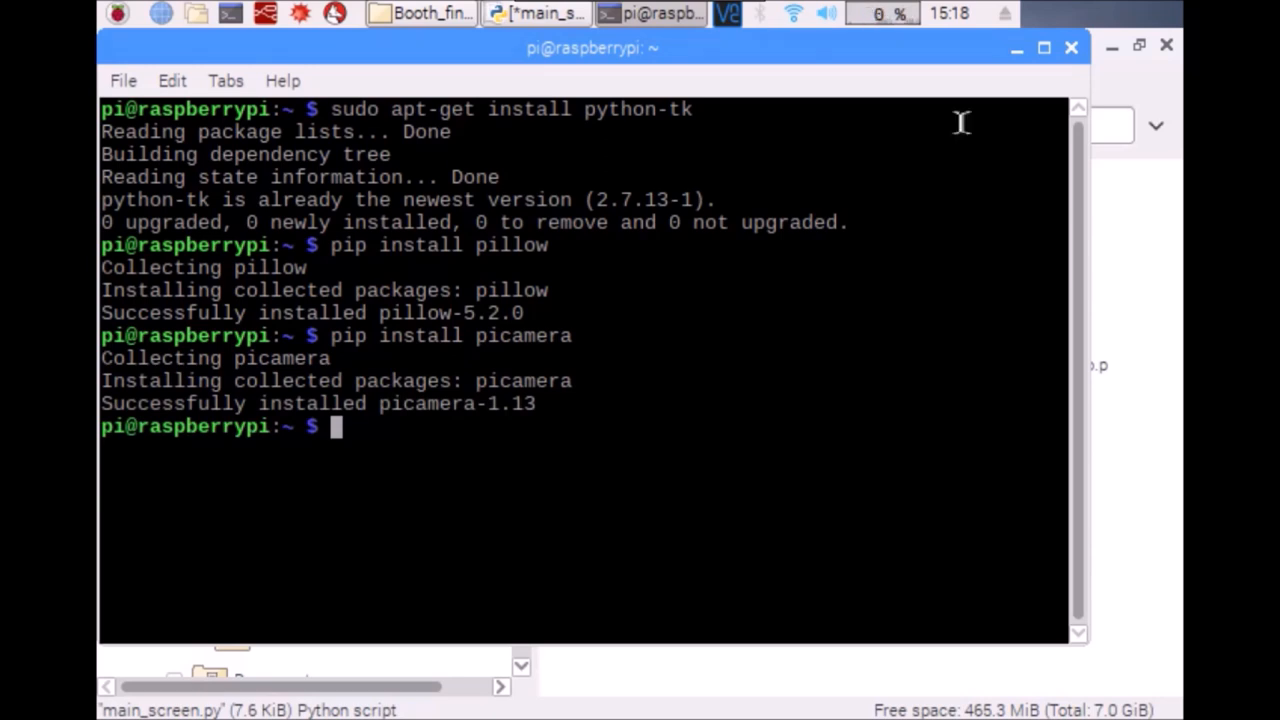
pyautogui.moveTo(1076, 248)
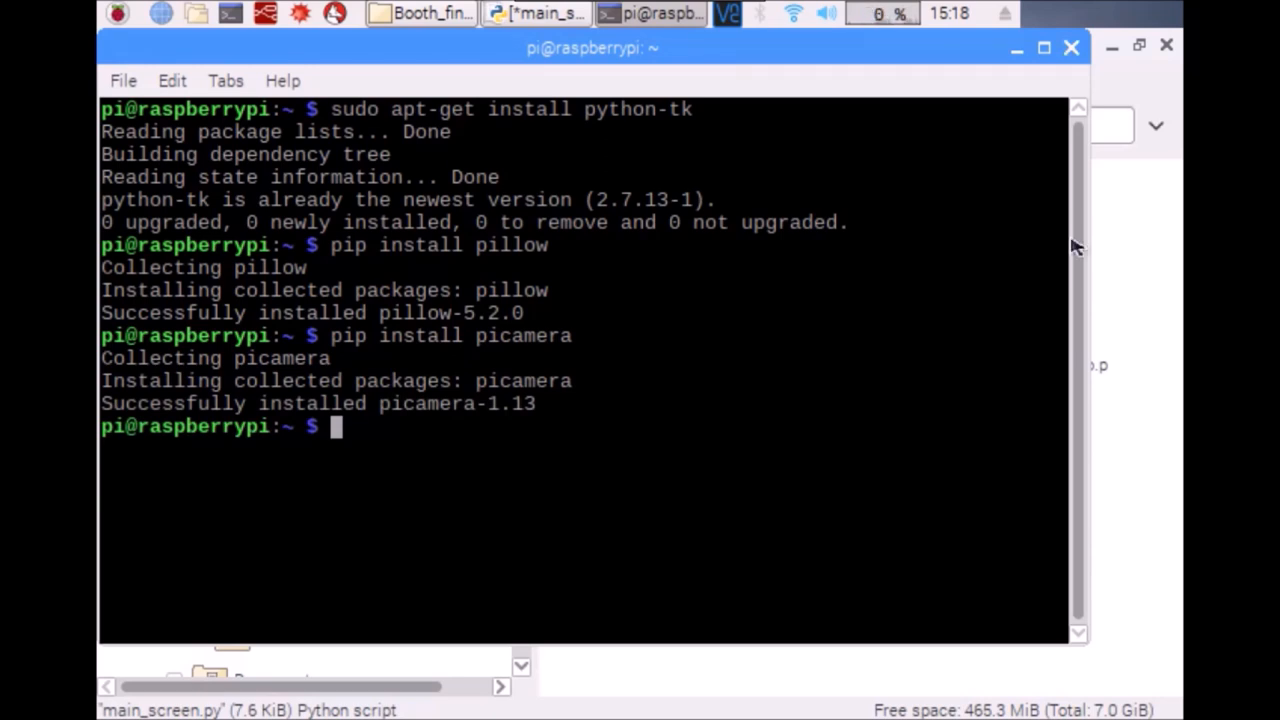
pyautogui.click(432, 12)
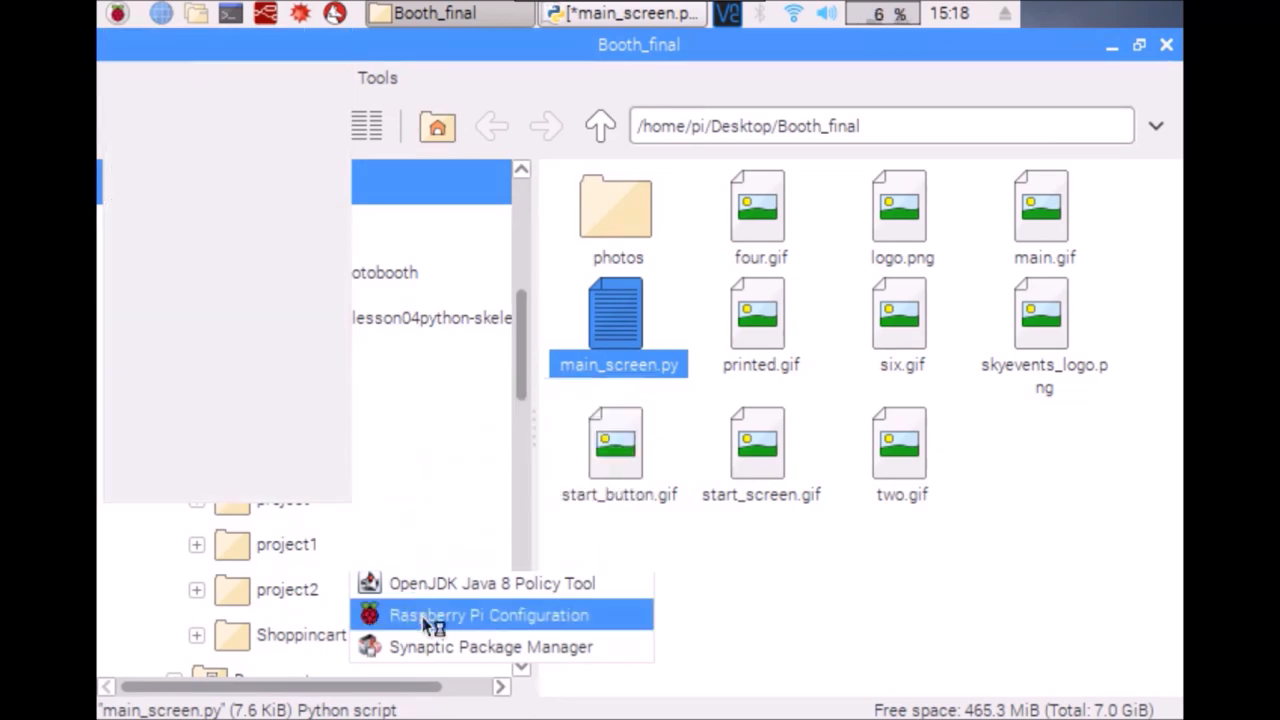
# Step: Set Camera to Enabled in Raspberry Pi Configuration Interfaces and confirm with OK
pyautogui.click(488, 614)
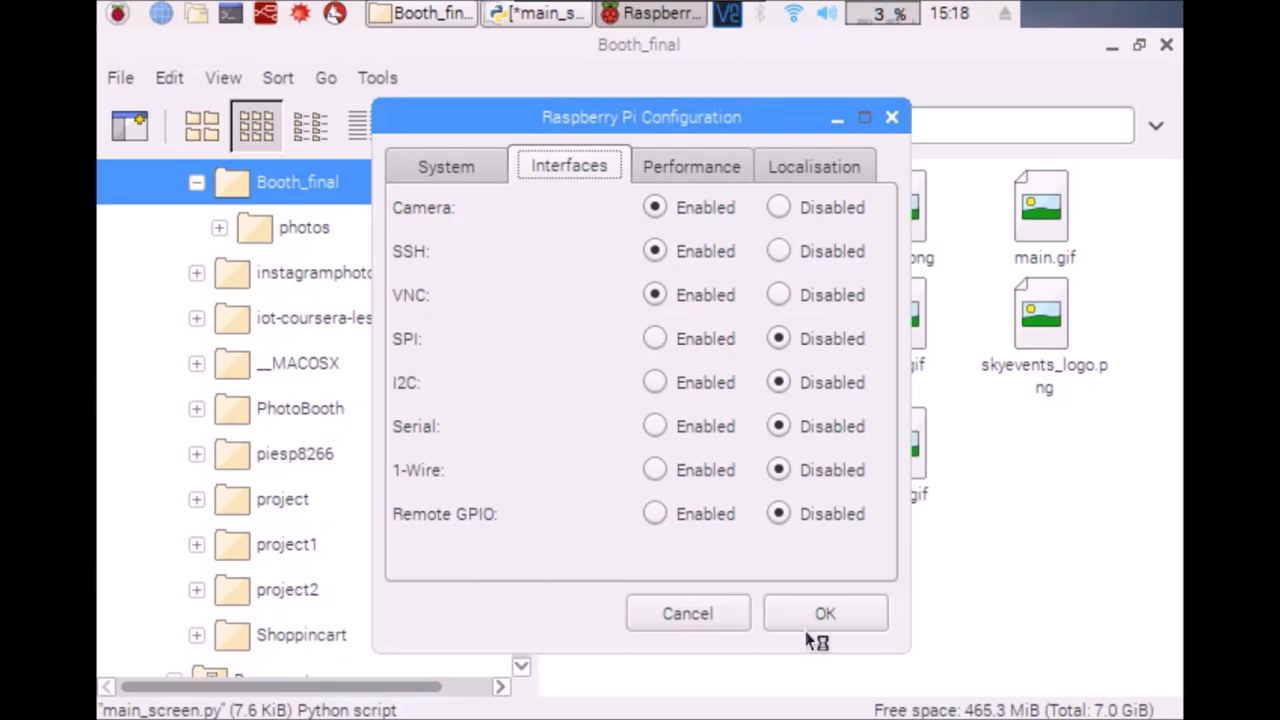
pyautogui.click(824, 612)
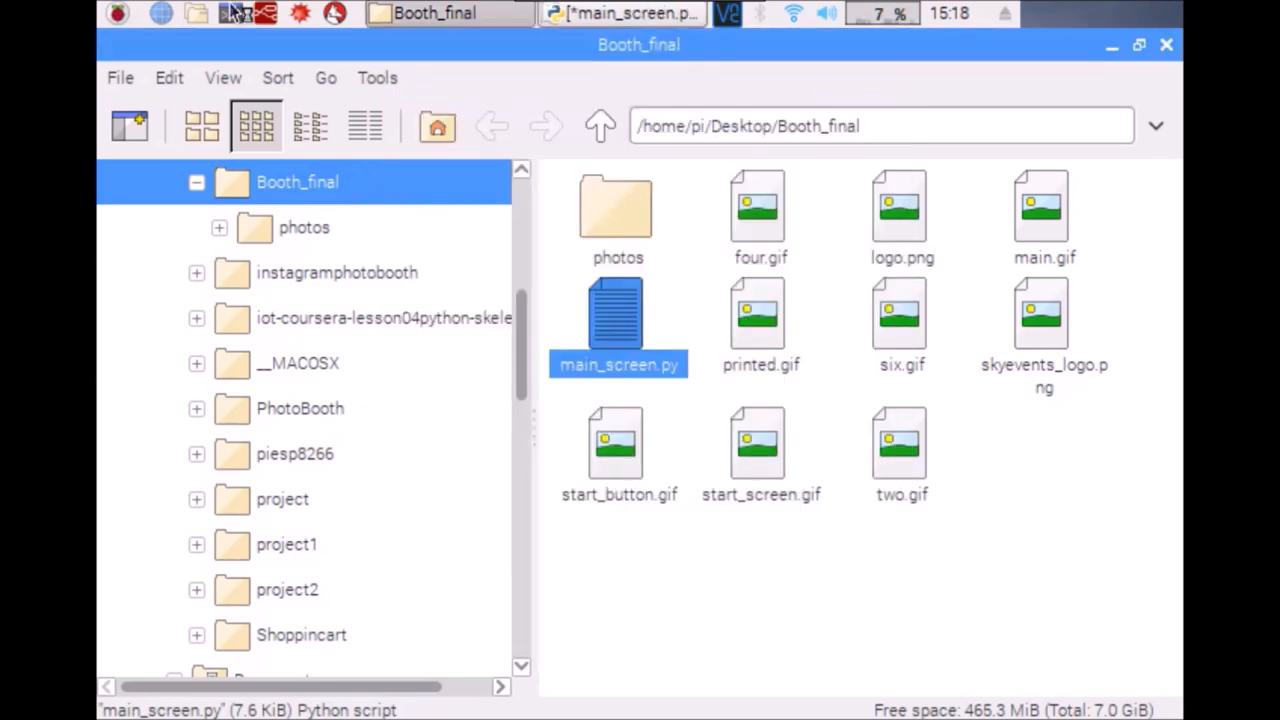
pyautogui.click(116, 12)
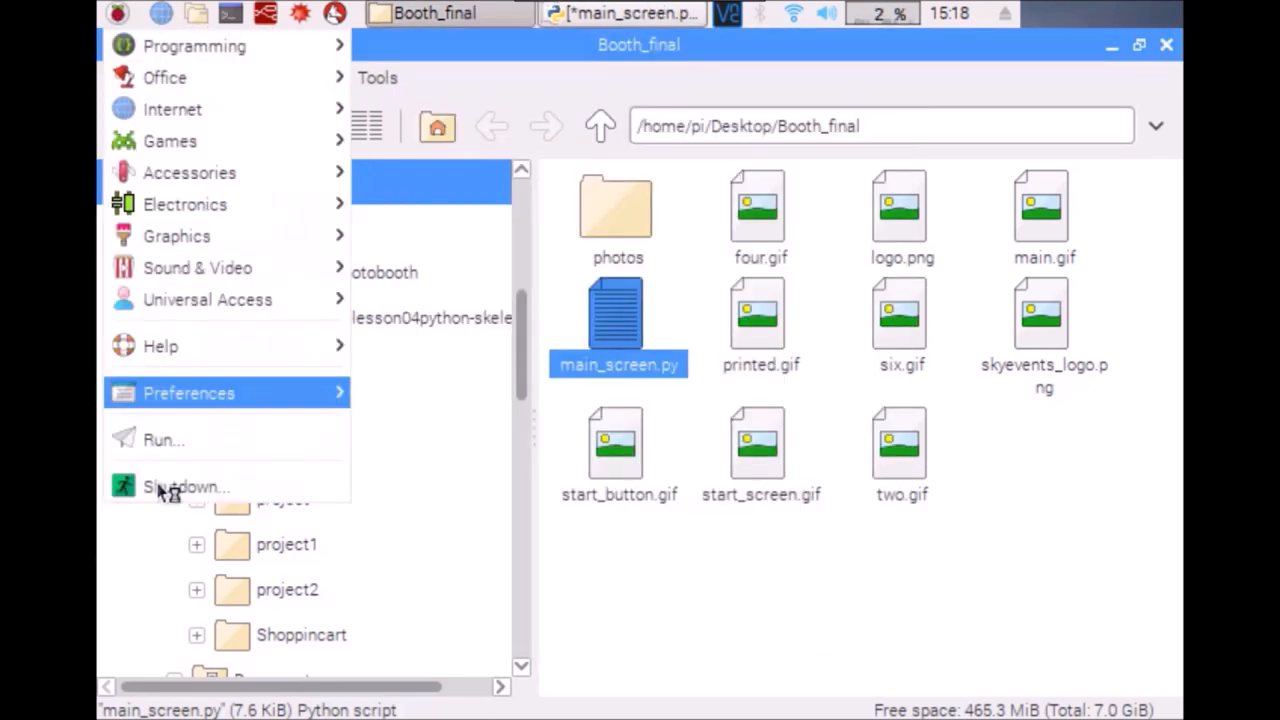
# Step: Reboot the system, then reopen main_screen.py from Booth_final in IDLE
pyautogui.click(178, 488)
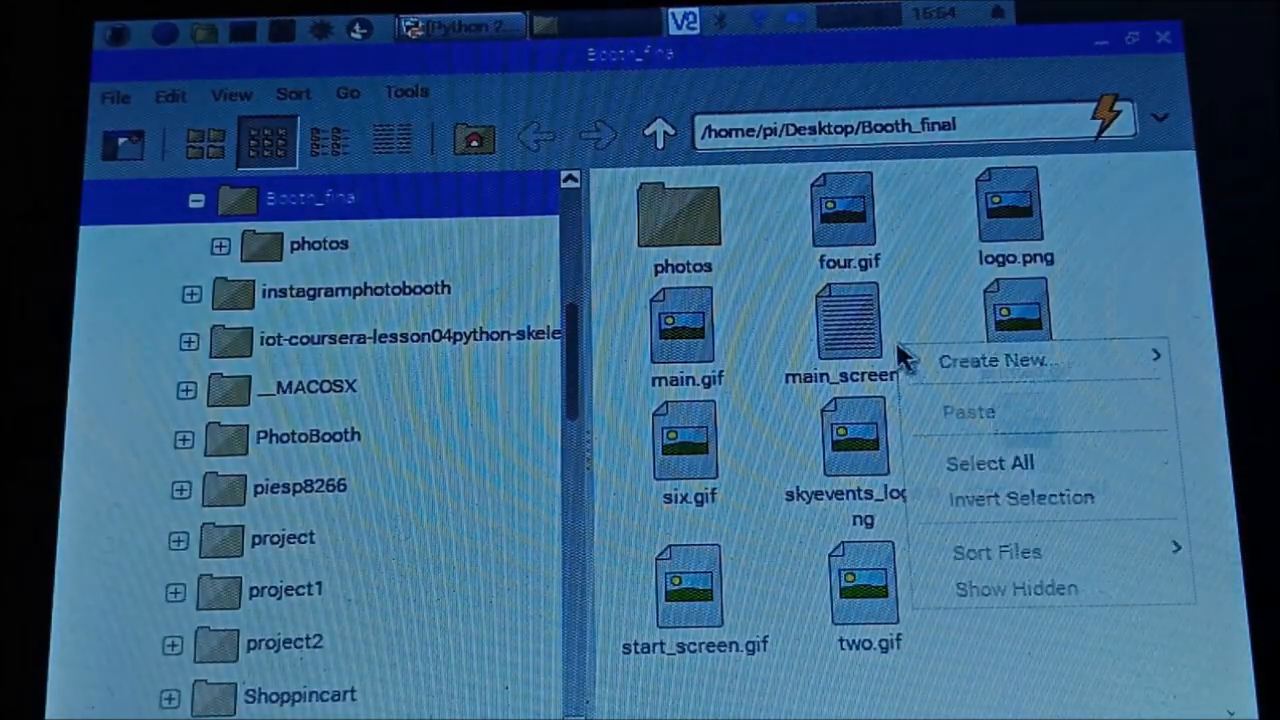
pyautogui.rightClick(844, 324)
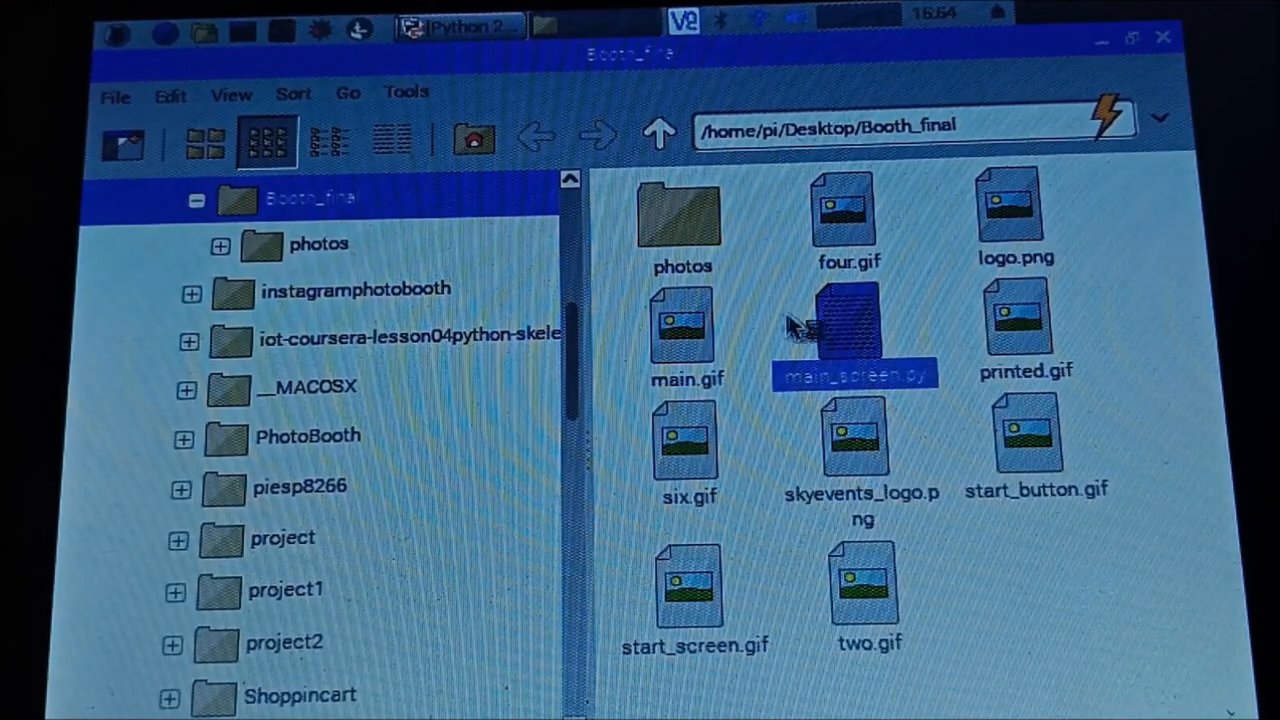
pyautogui.doubleClick(856, 330)
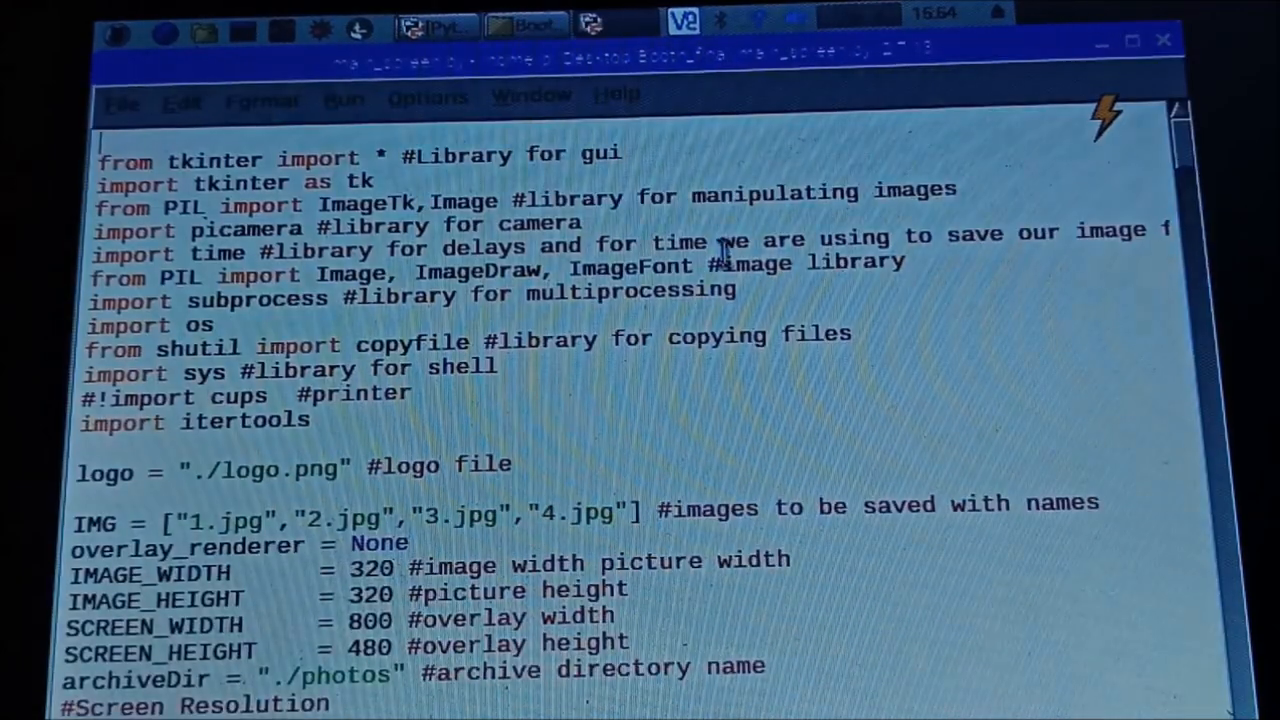
# Step: Run main_screen.py via Run Module and check the timestamped JPG captures in the photos folder
pyautogui.click(344, 98)
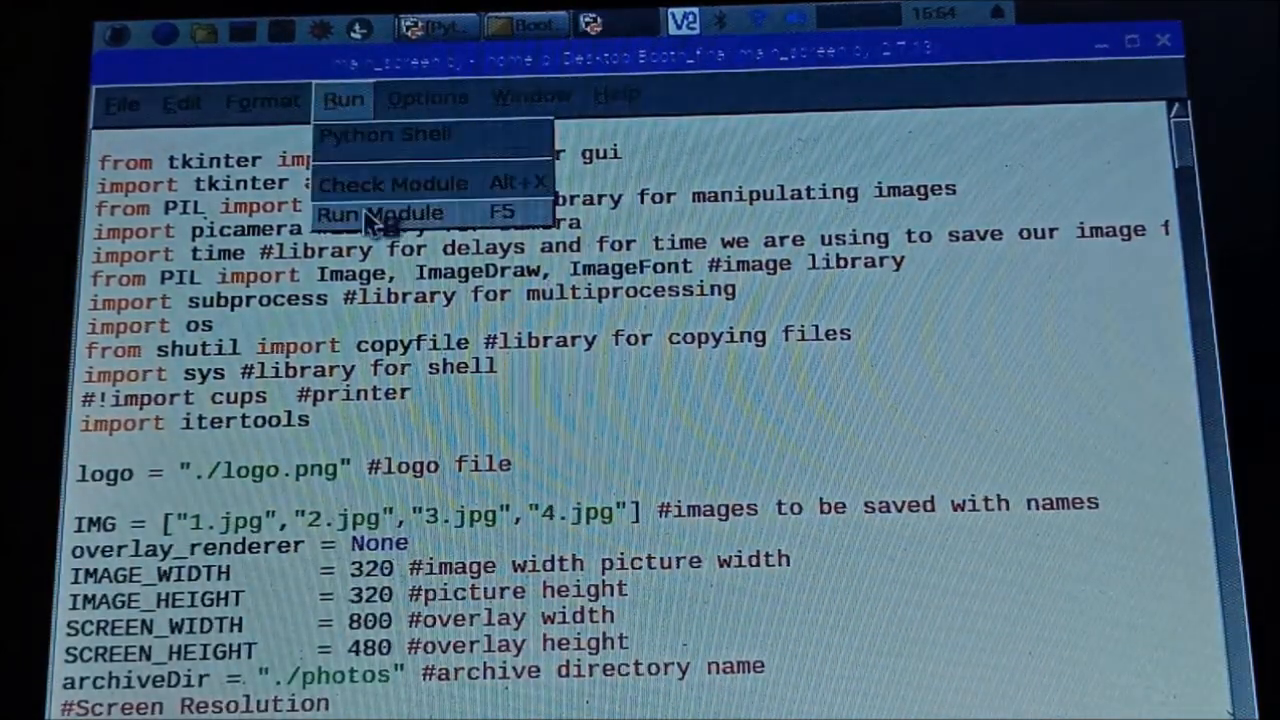
pyautogui.click(380, 212)
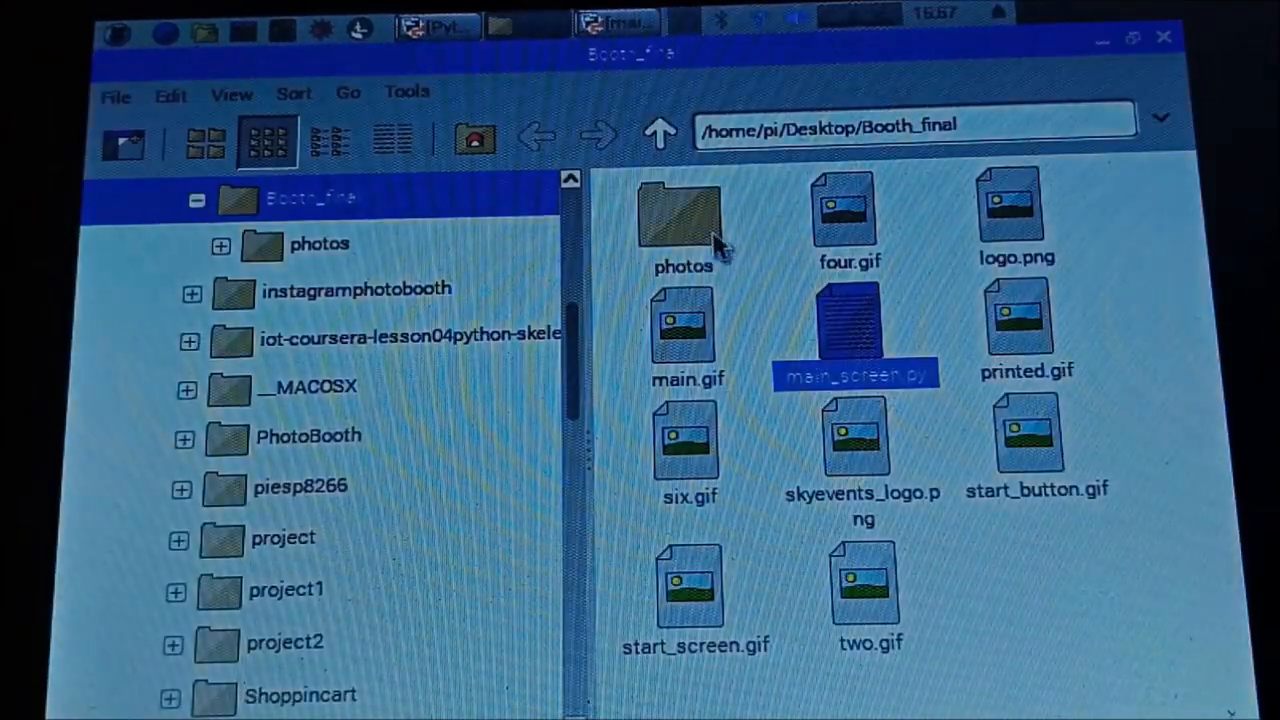
pyautogui.doubleClick(684, 216)
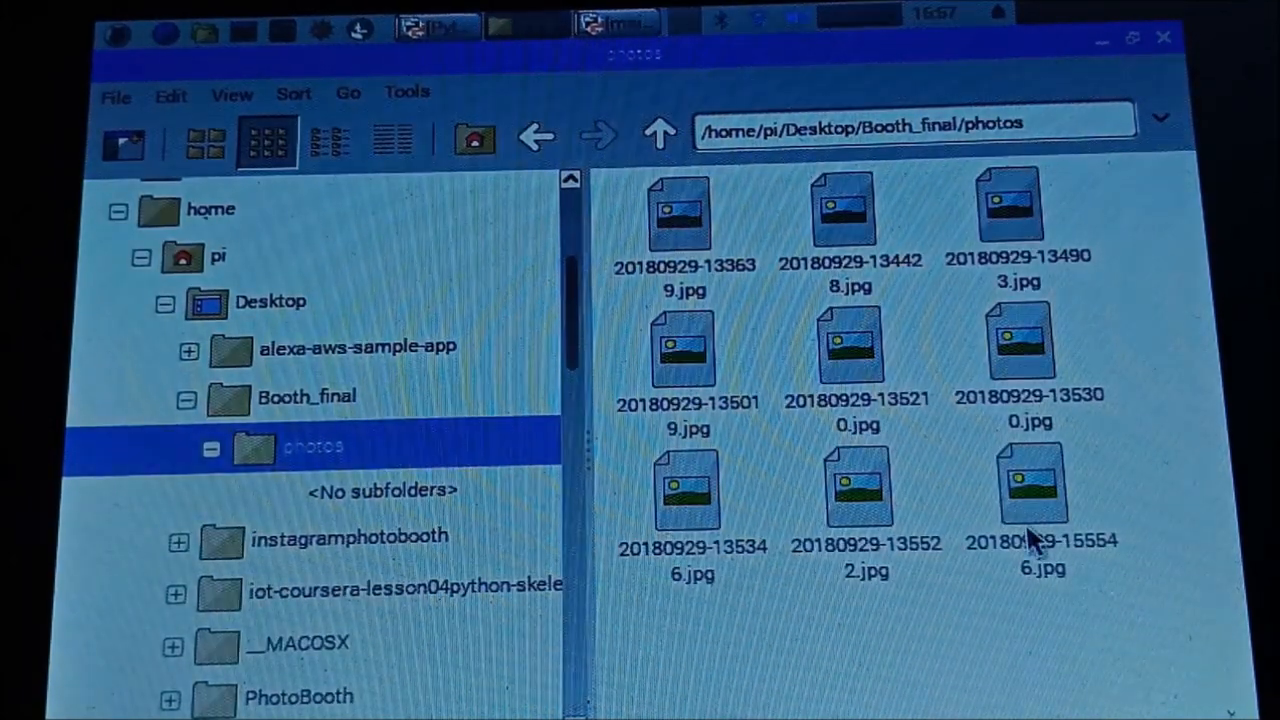